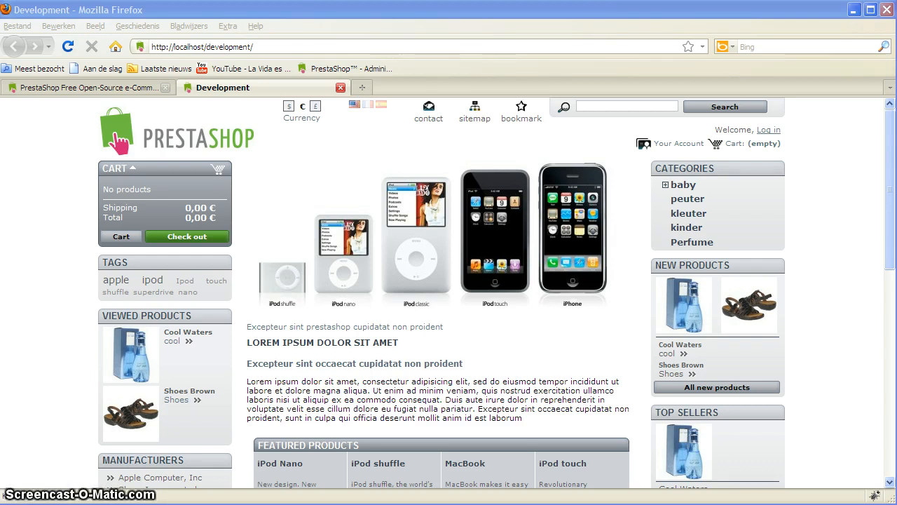
Go to the prestashop.com Downloads page and scroll to the language packs table.
left_click(84, 87)
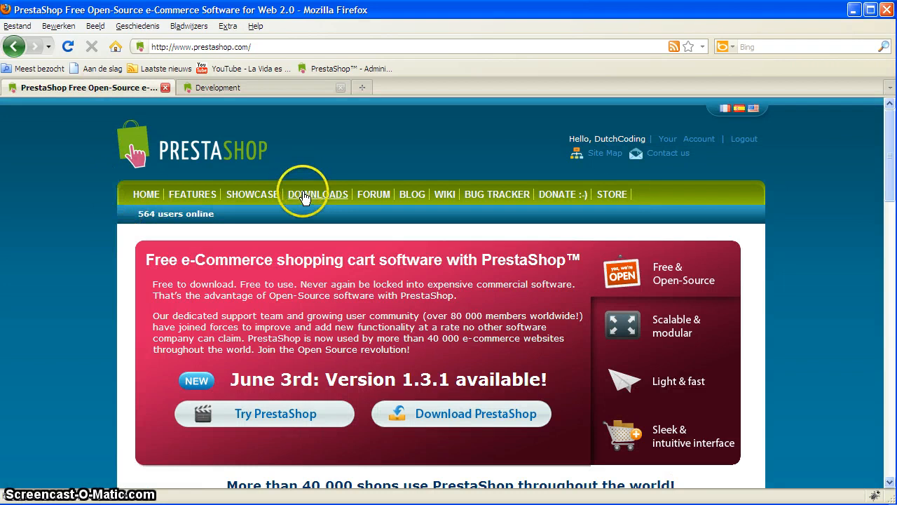
left_click(317, 194)
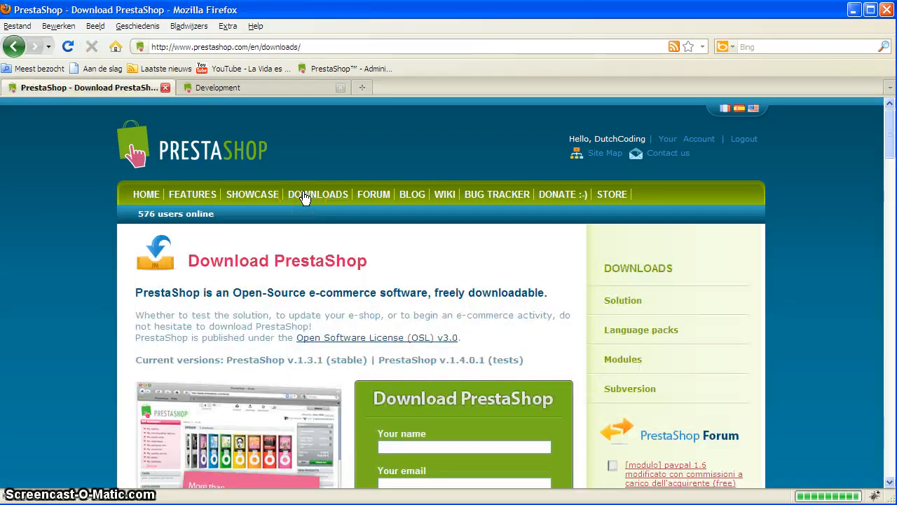
scroll("down", 3)
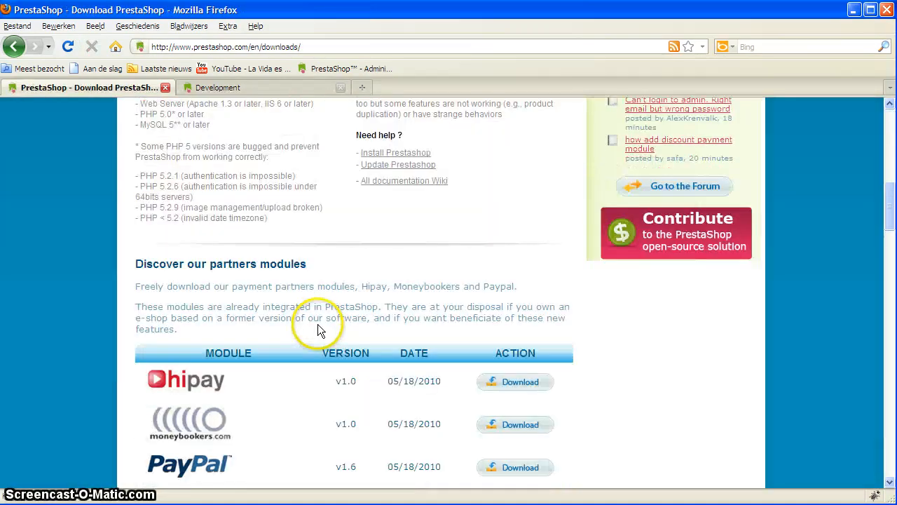
scroll("down", 3)
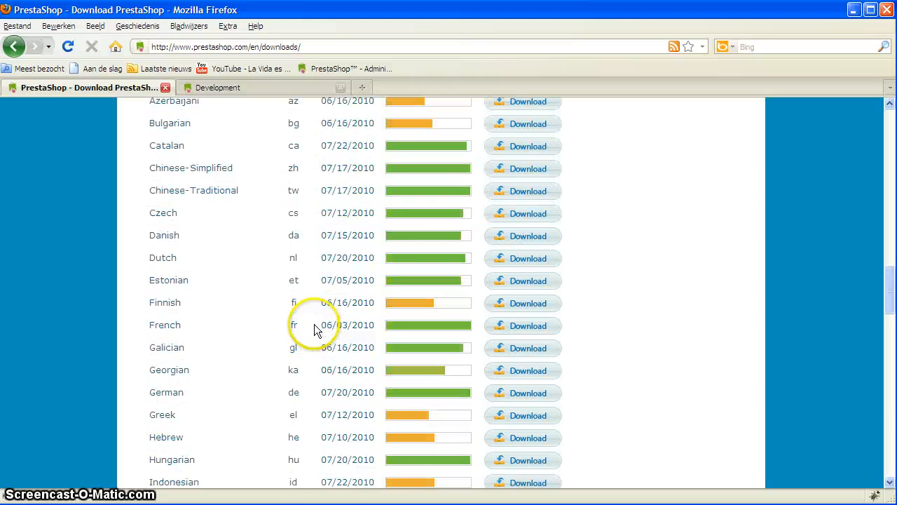
scroll("up", 3)
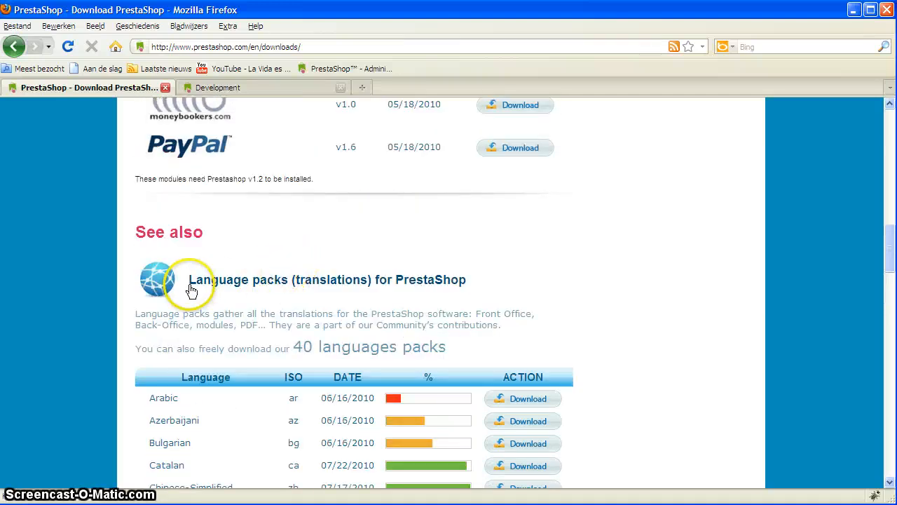
mouse_move(202, 307)
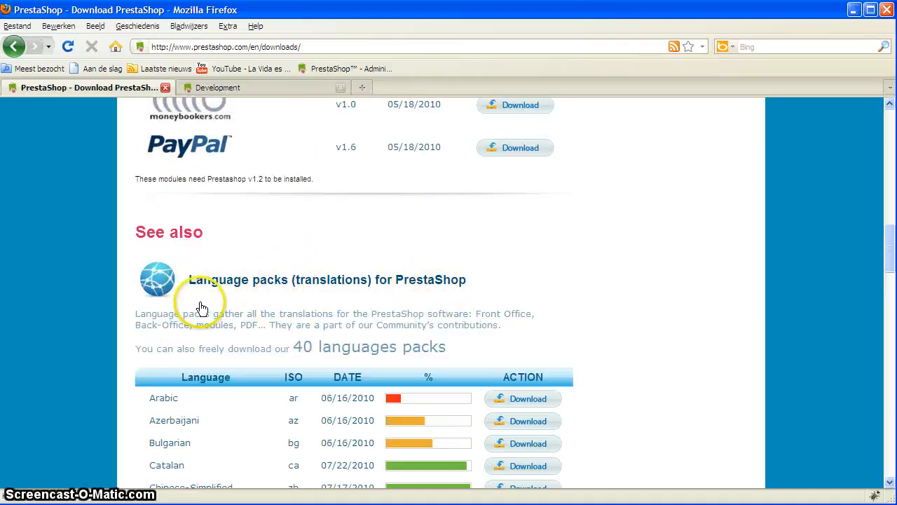
Download and save the German language pack de.gzip.
scroll("down", 3)
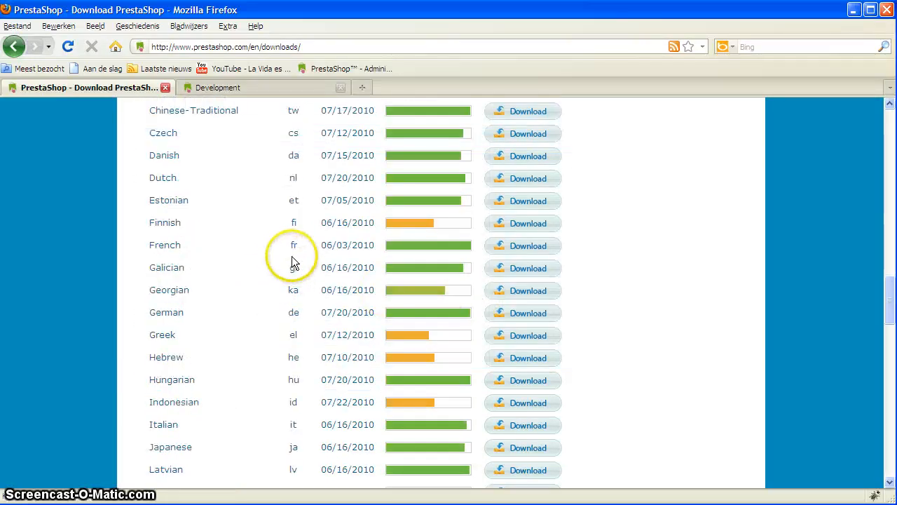
scroll("down", 3)
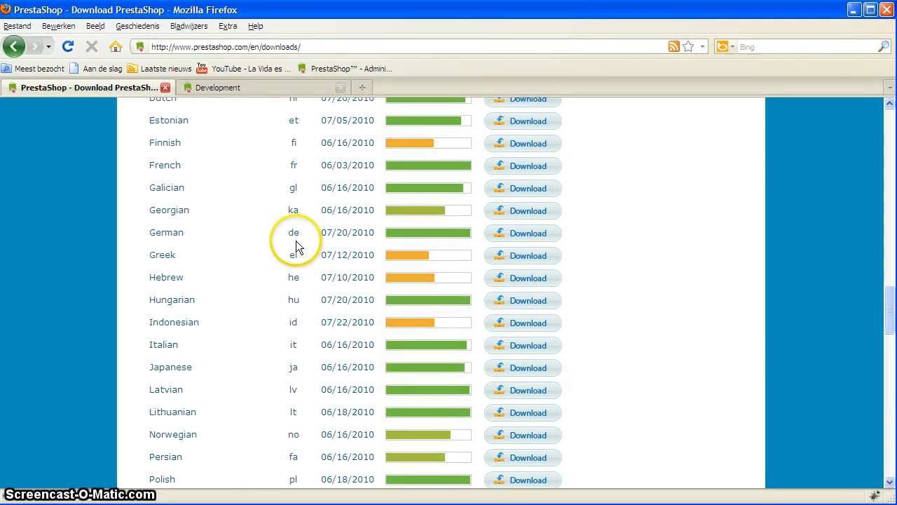
mouse_move(493, 232)
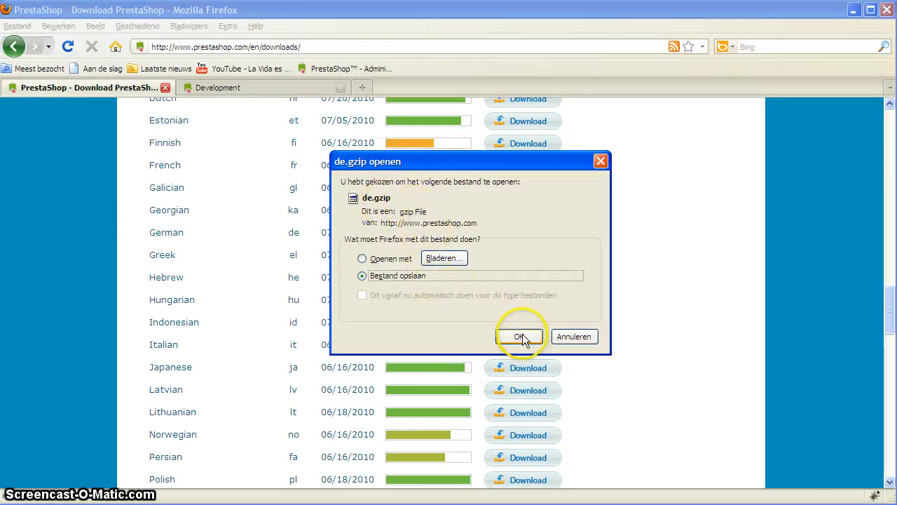
left_click(520, 337)
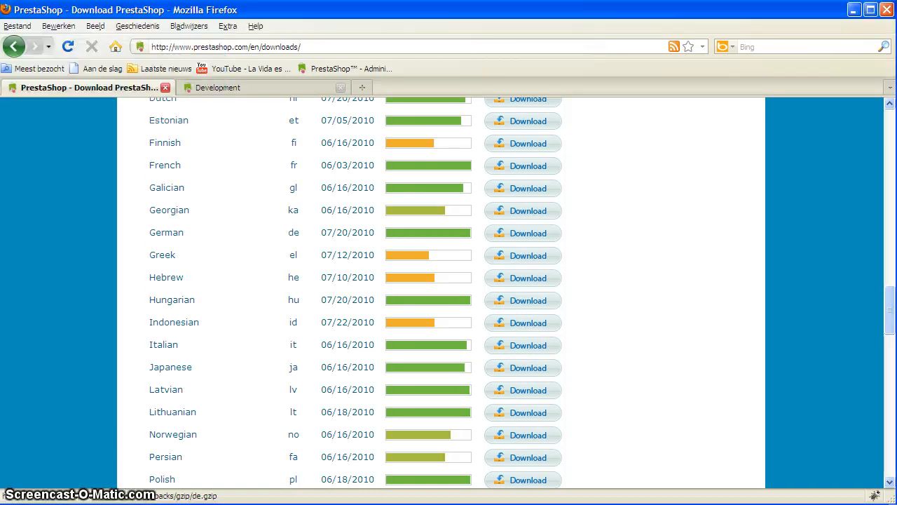
scroll("up", 3)
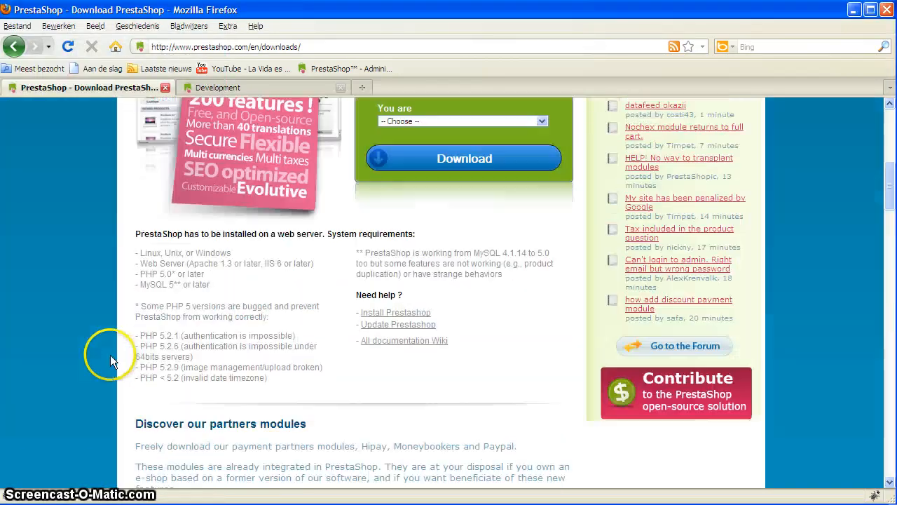
scroll("down", 3)
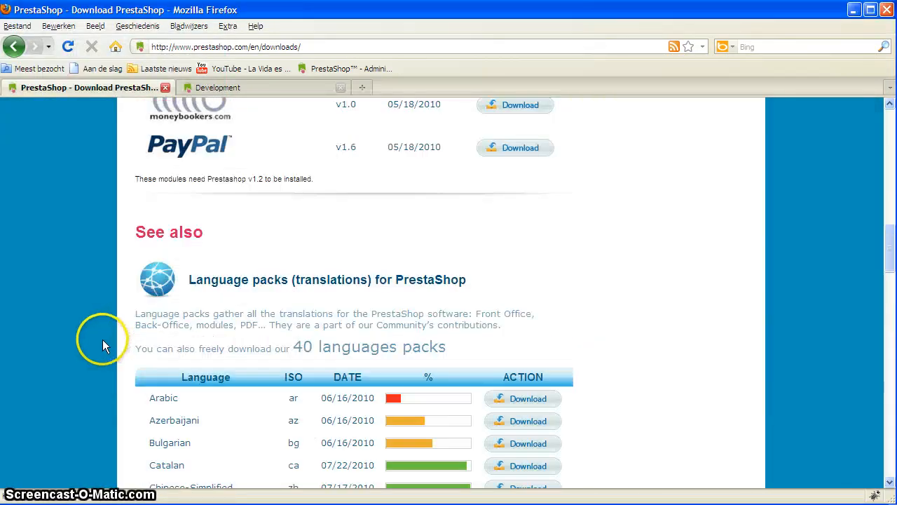
scroll("down", 3)
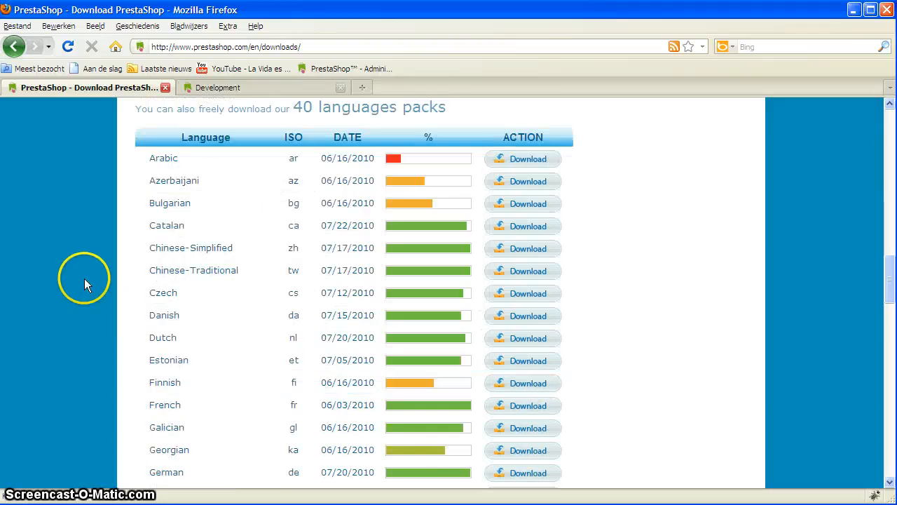
scroll("down", 3)
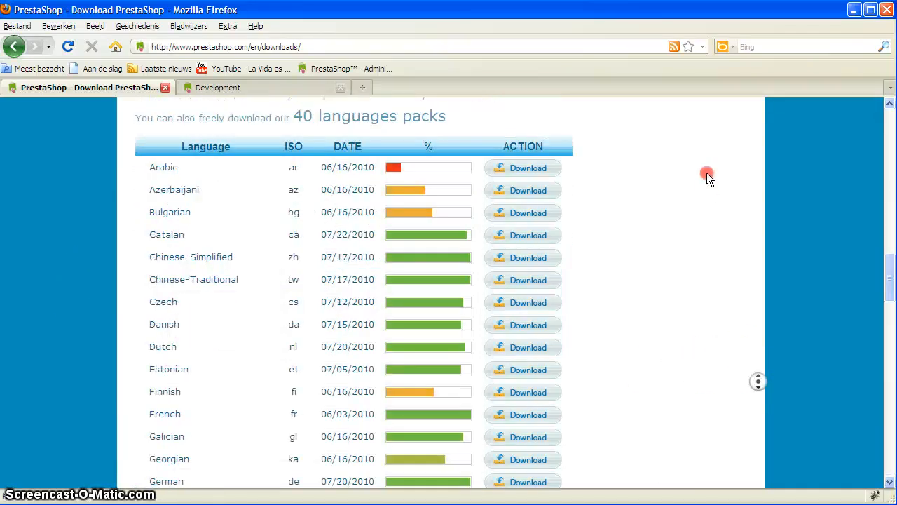
scroll("up", 3)
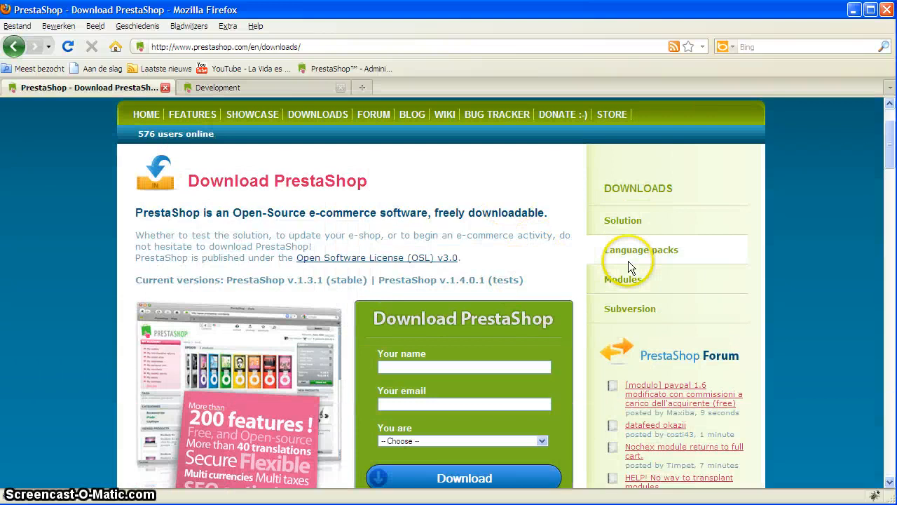
Search the PrestaShop wiki for flag and open the Languages and Translations article.
left_click(444, 114)
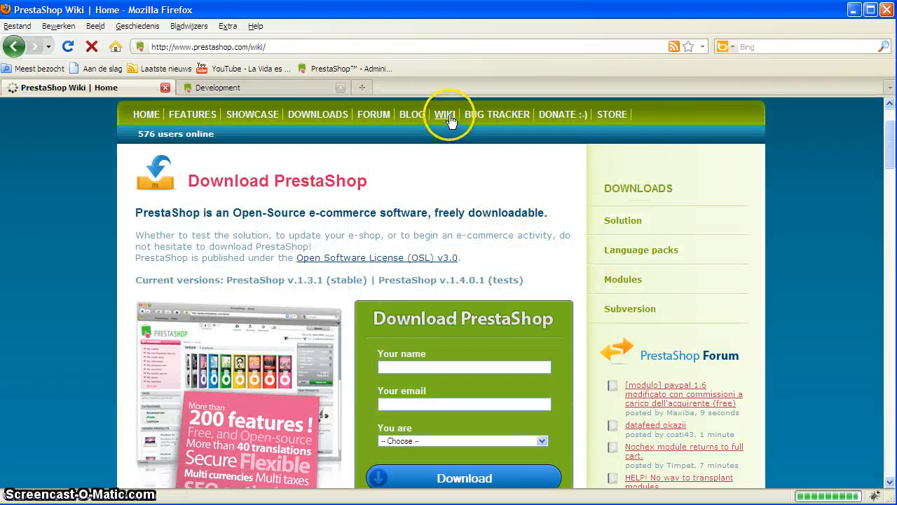
left_click(445, 114)
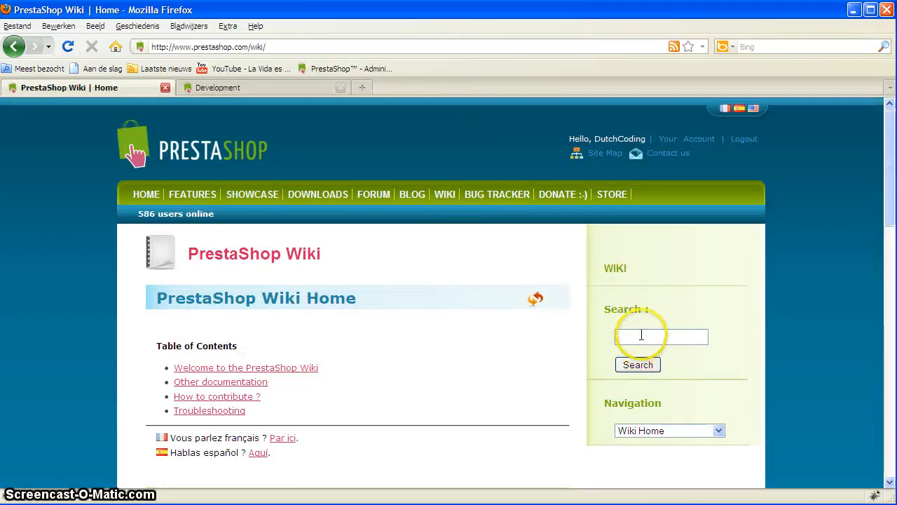
scroll("down", 3)
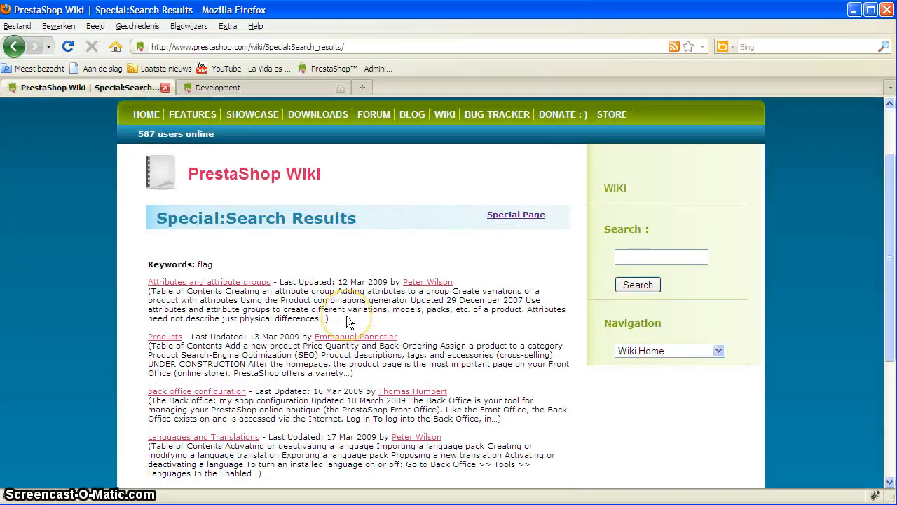
scroll("down", 3)
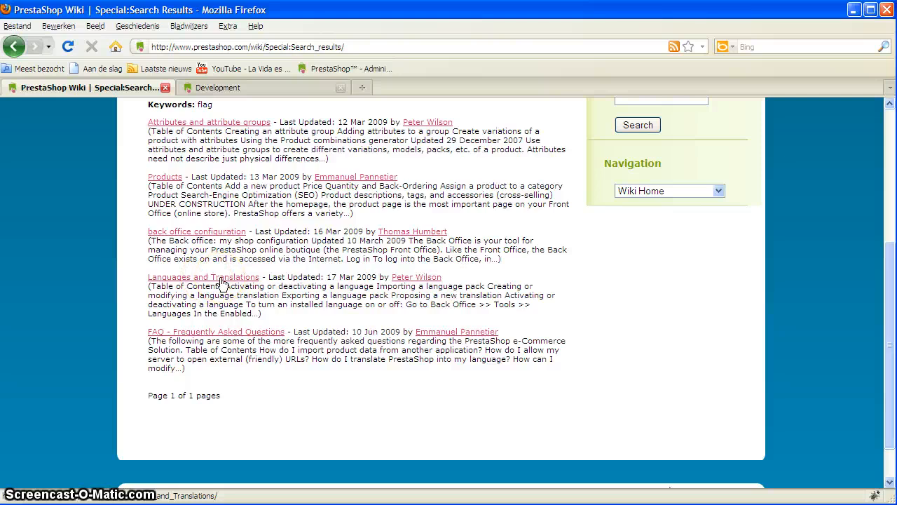
left_click(204, 276)
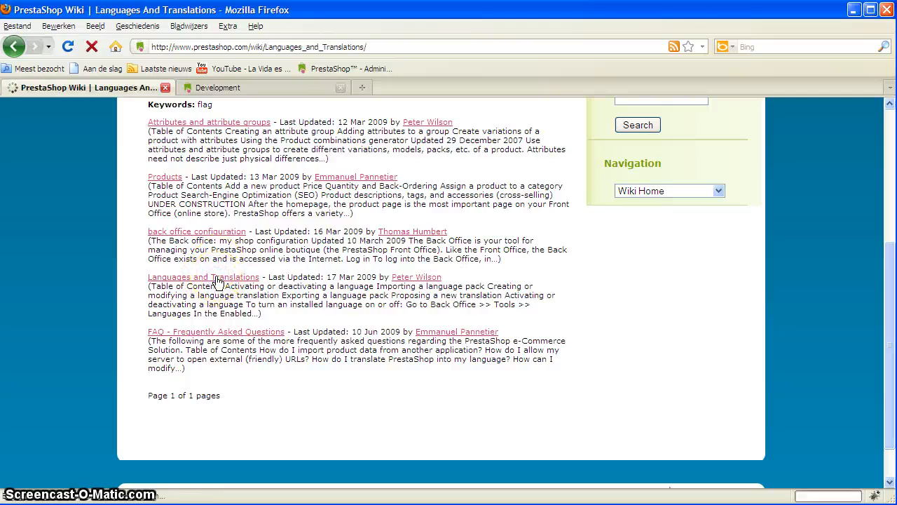
left_click(203, 276)
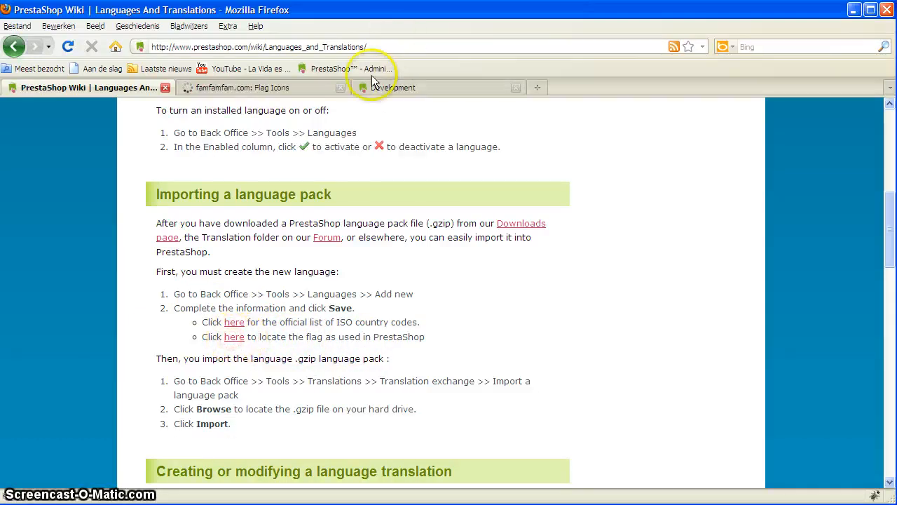
Download and save the complete famfamfam flag icon set zip.
left_click(242, 87)
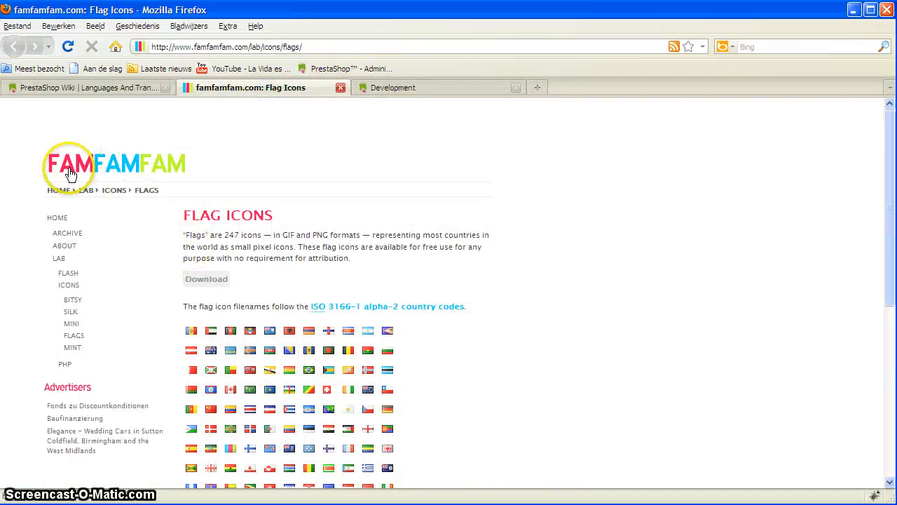
mouse_move(237, 206)
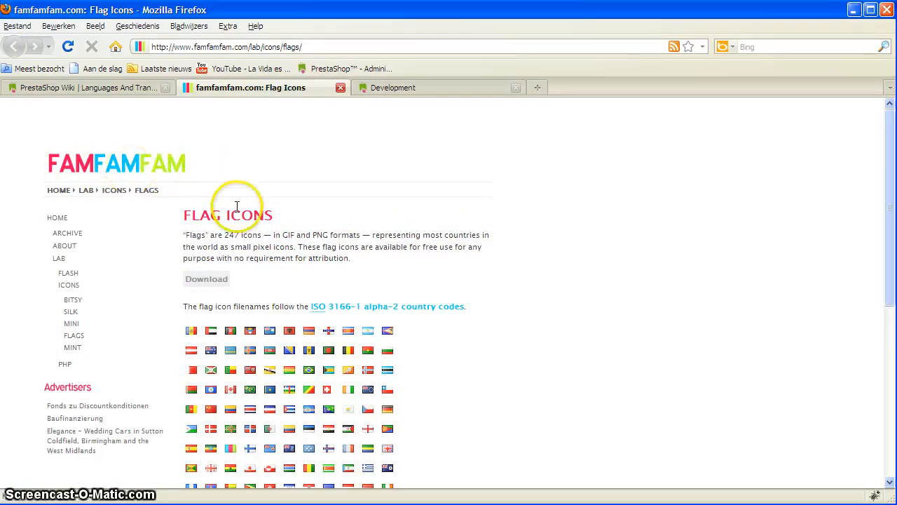
scroll("down", 3)
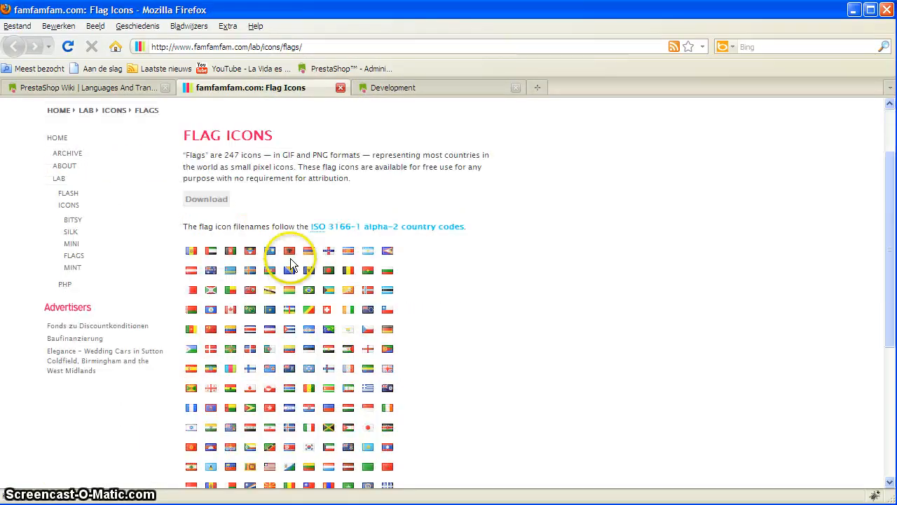
left_click(206, 198)
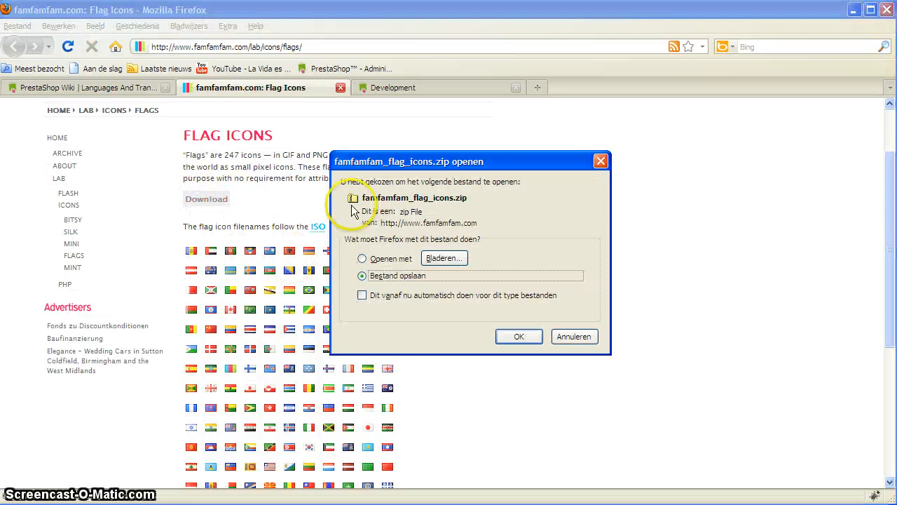
left_click(518, 337)
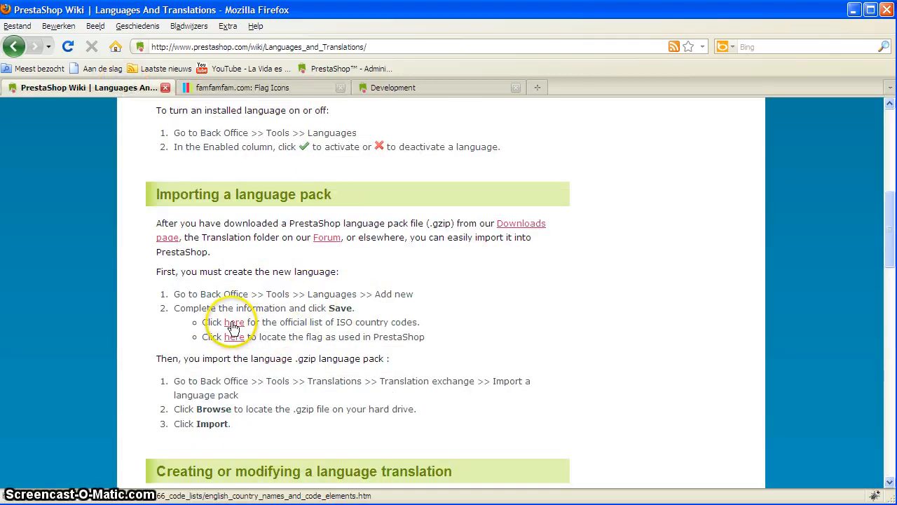
Open the ISO country codes list, jump to G, and select Germany's code DE.
left_click(235, 322)
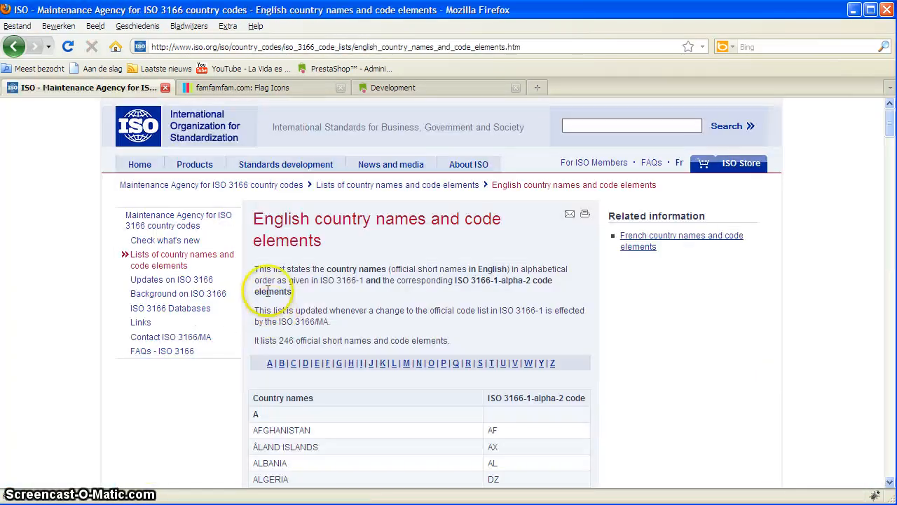
scroll("down", 3)
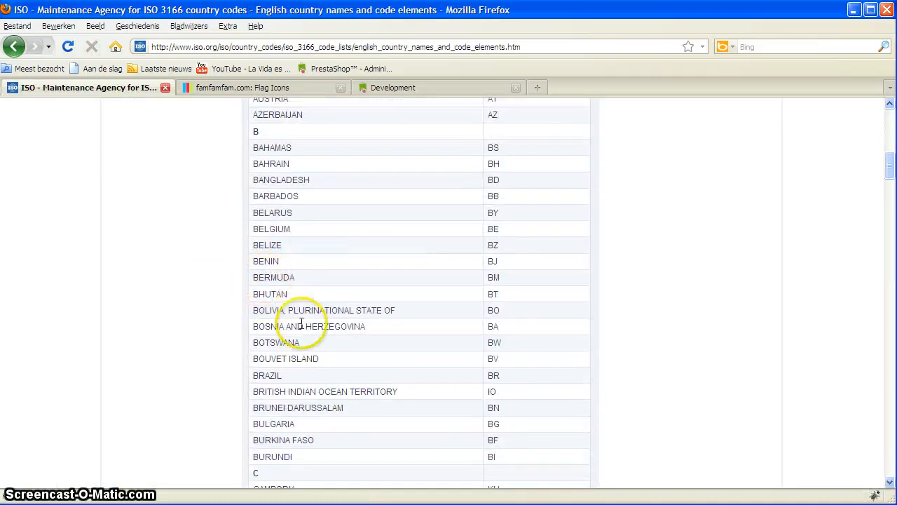
mouse_move(305, 342)
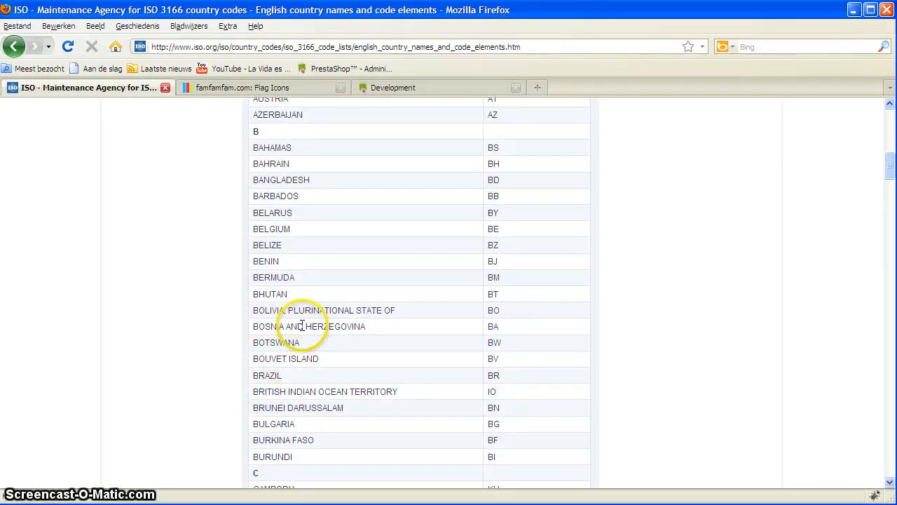
scroll("down", 3)
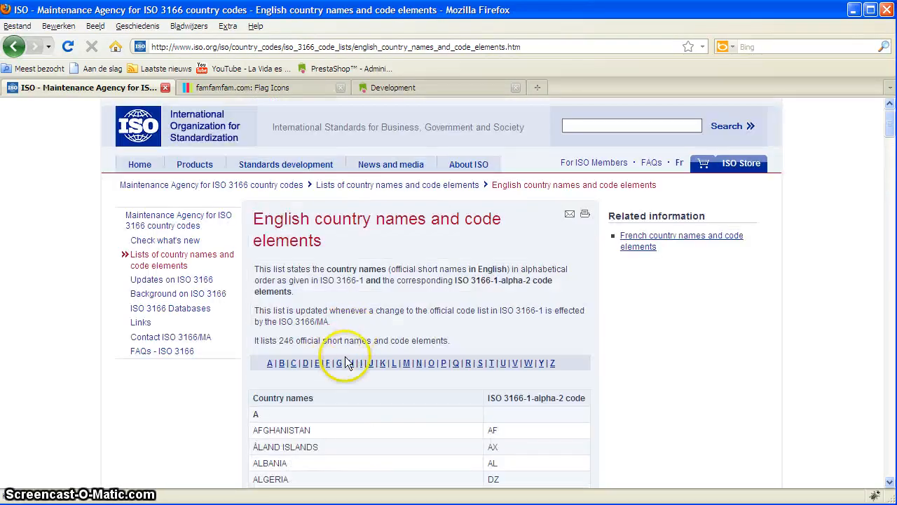
left_click(339, 363)
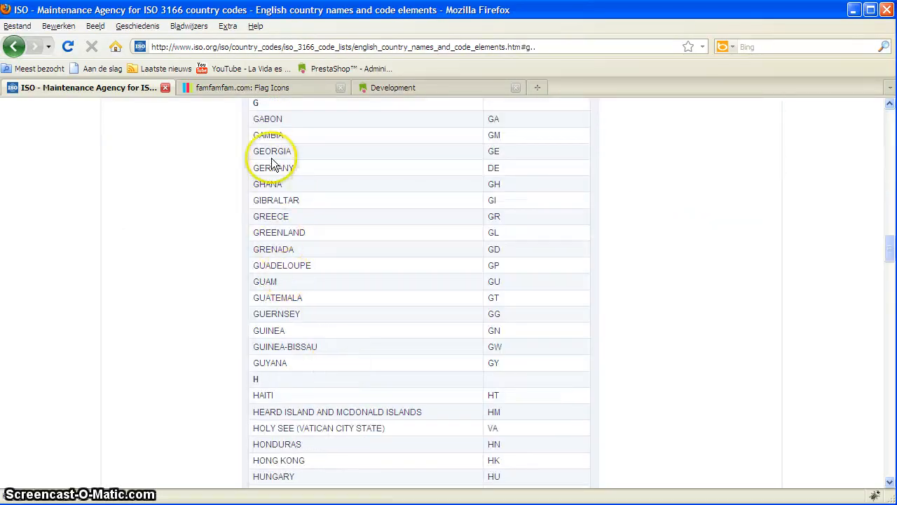
mouse_move(505, 170)
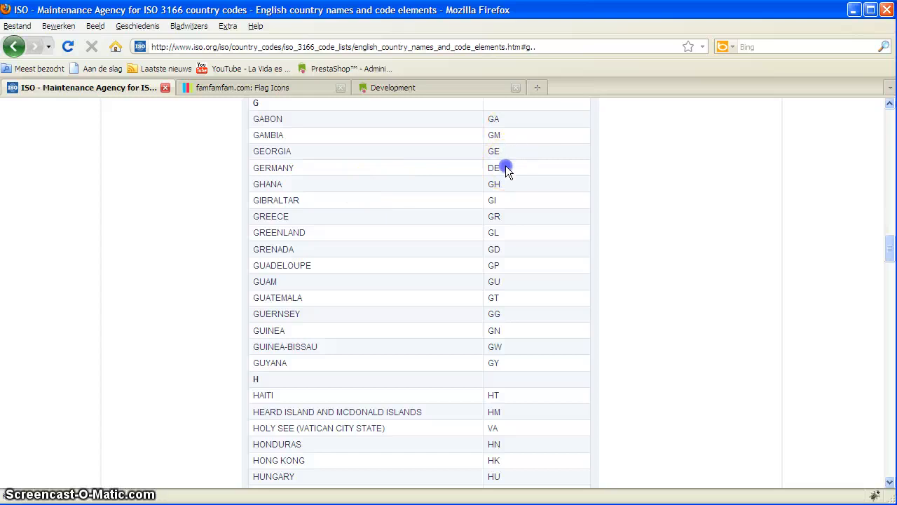
double_click(493, 167)
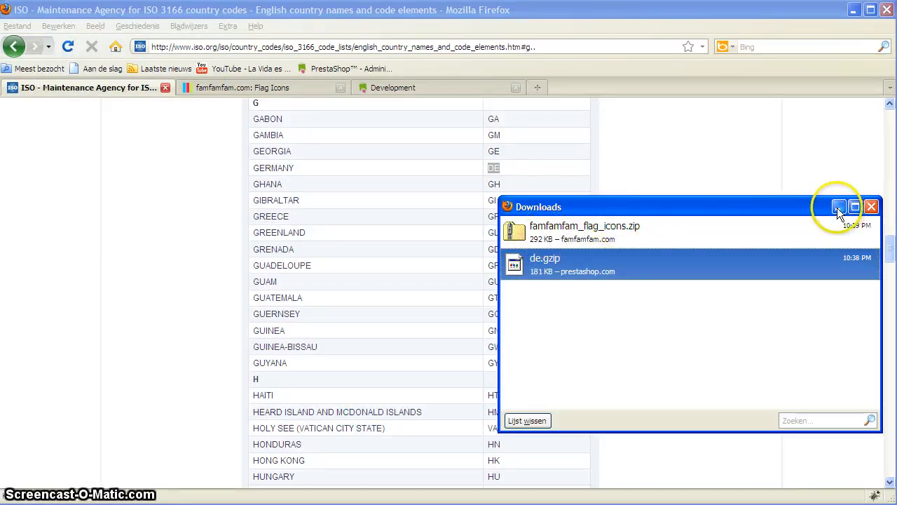
View C:\xampp\htdocs\development\img as thumbnails, then go back to the development folder.
left_click(839, 206)
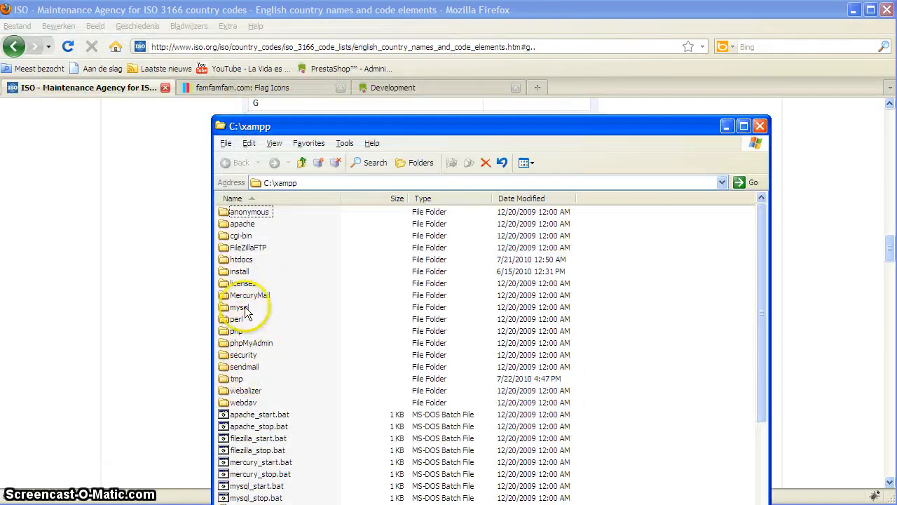
double_click(241, 259)
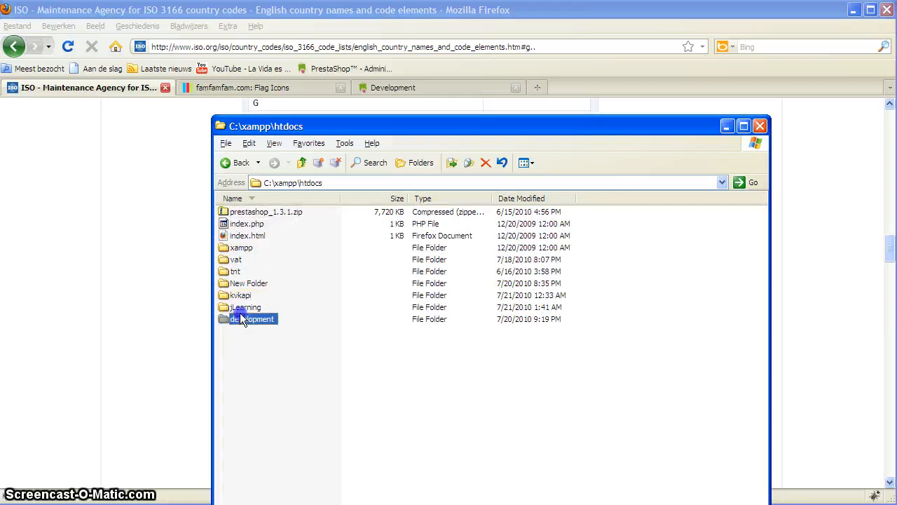
double_click(252, 318)
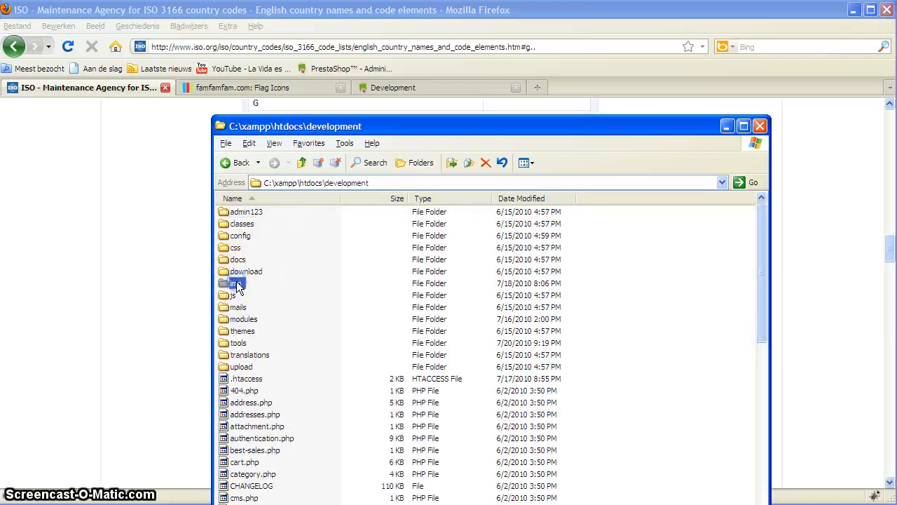
left_click(233, 283)
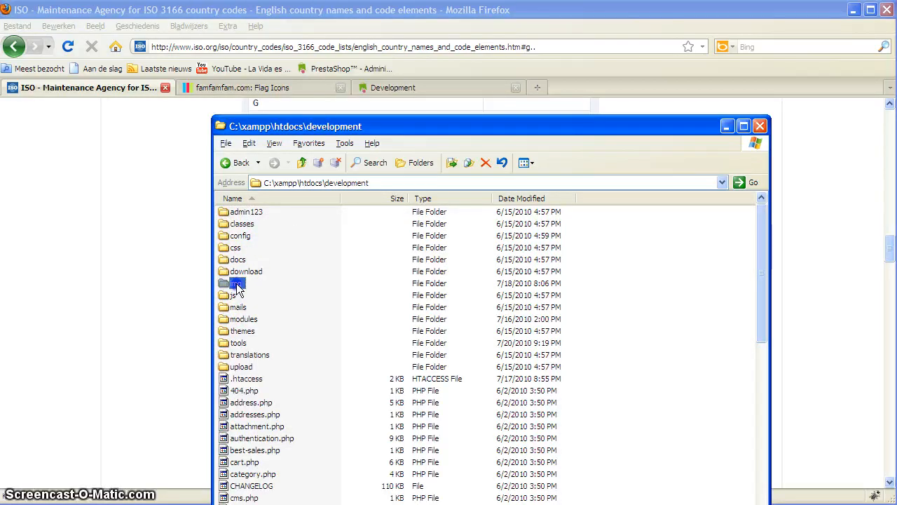
double_click(237, 283)
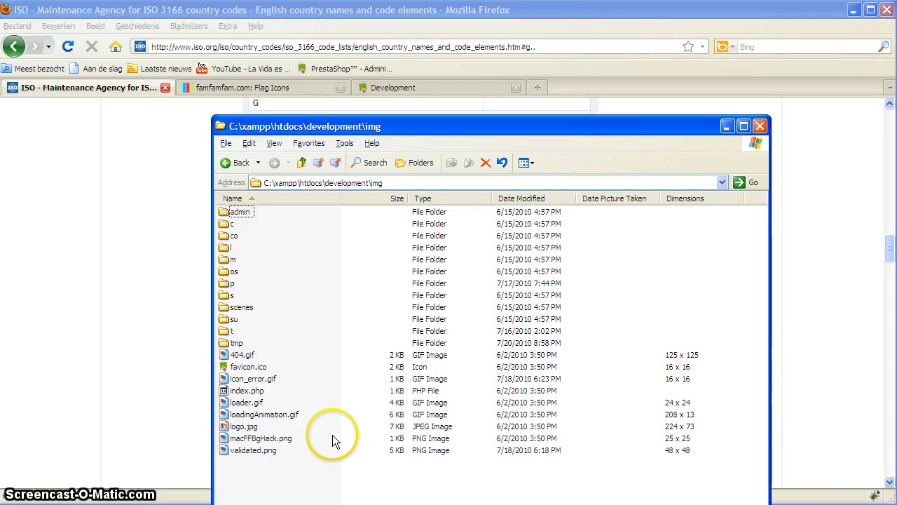
right_click(333, 435)
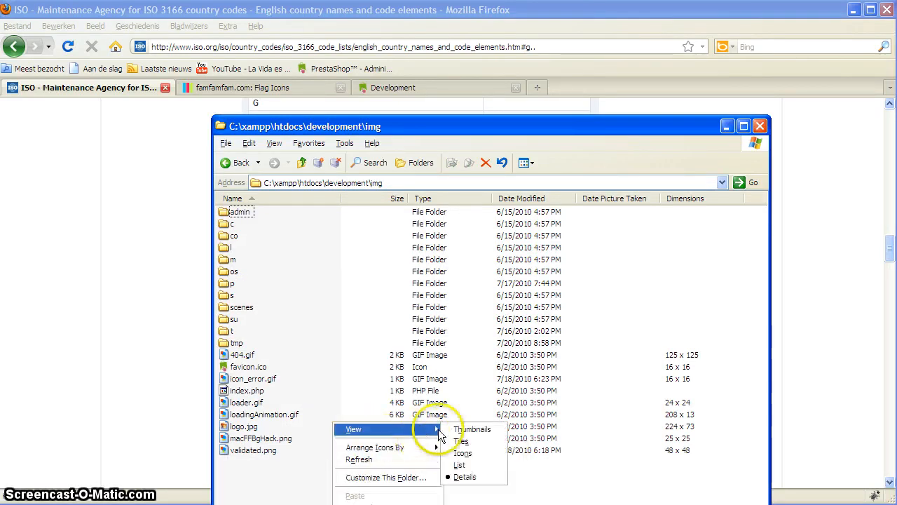
left_click(474, 429)
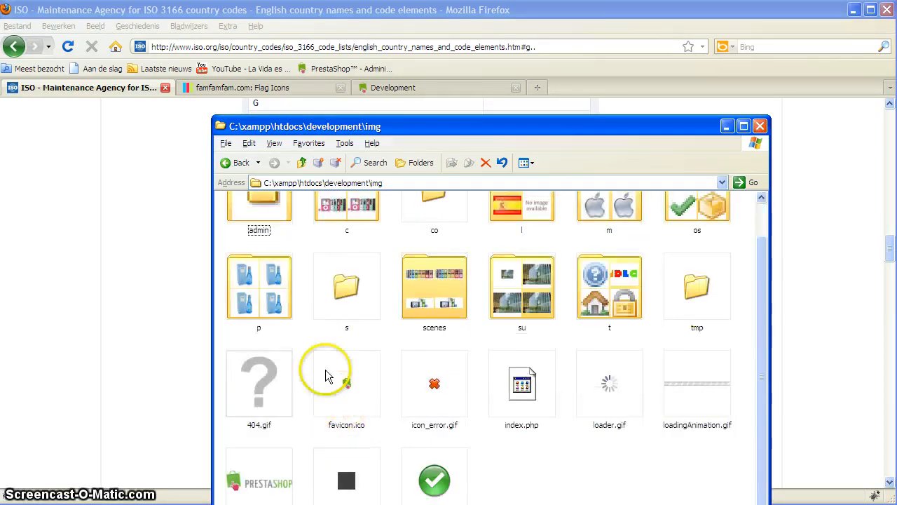
right_click(259, 384)
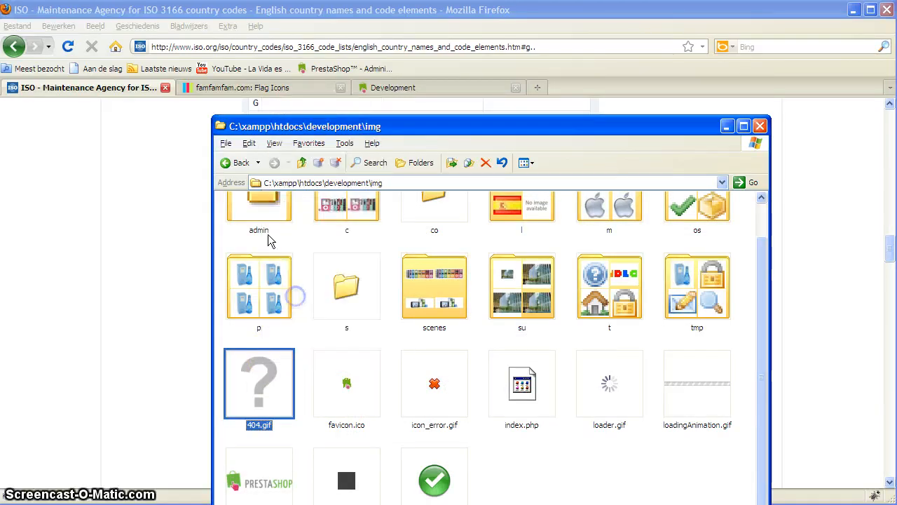
left_click(241, 162)
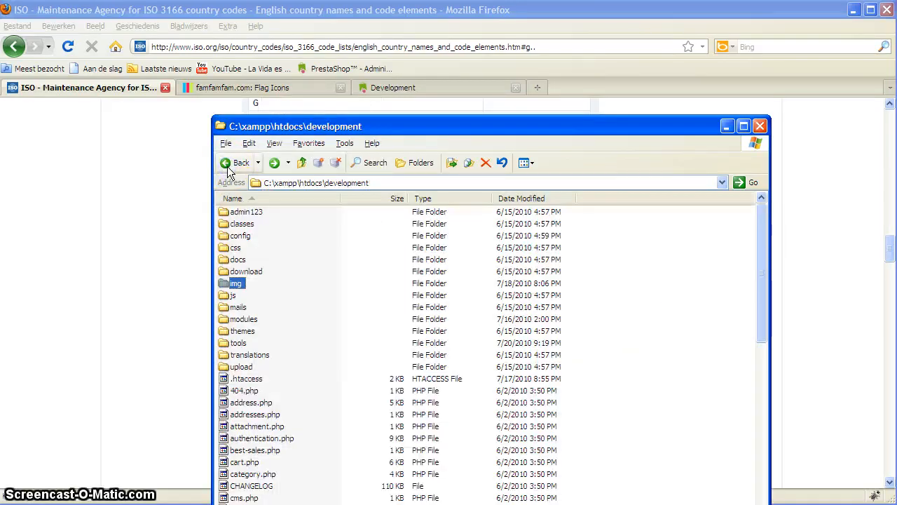
left_click(241, 162)
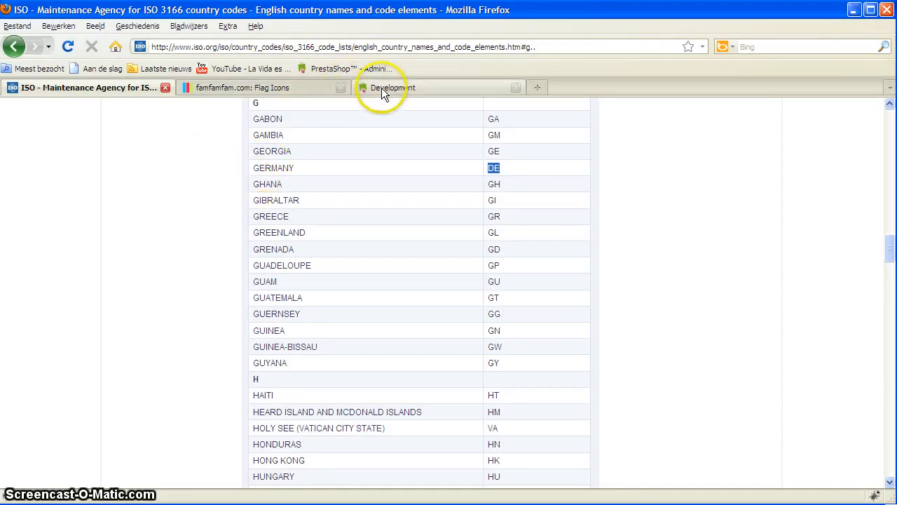
Switch to the shop's back office and open Tools > Languages.
left_click(392, 87)
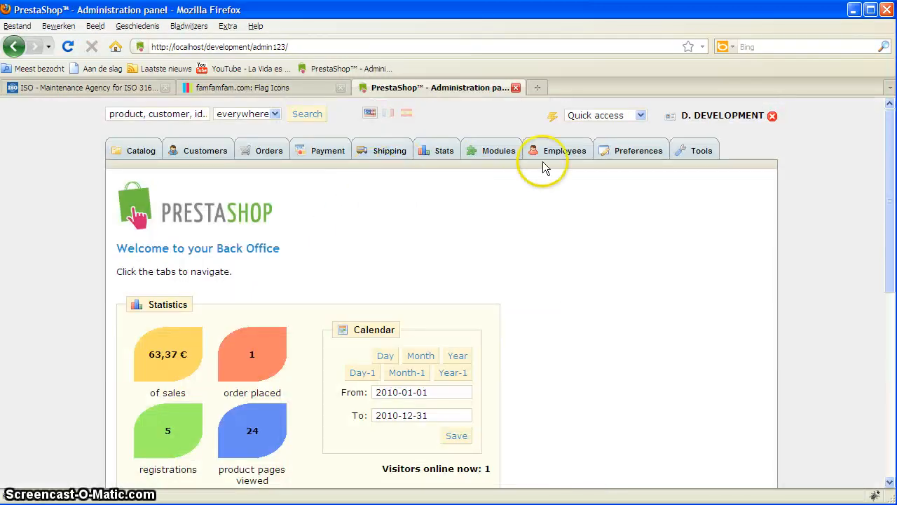
left_click(701, 150)
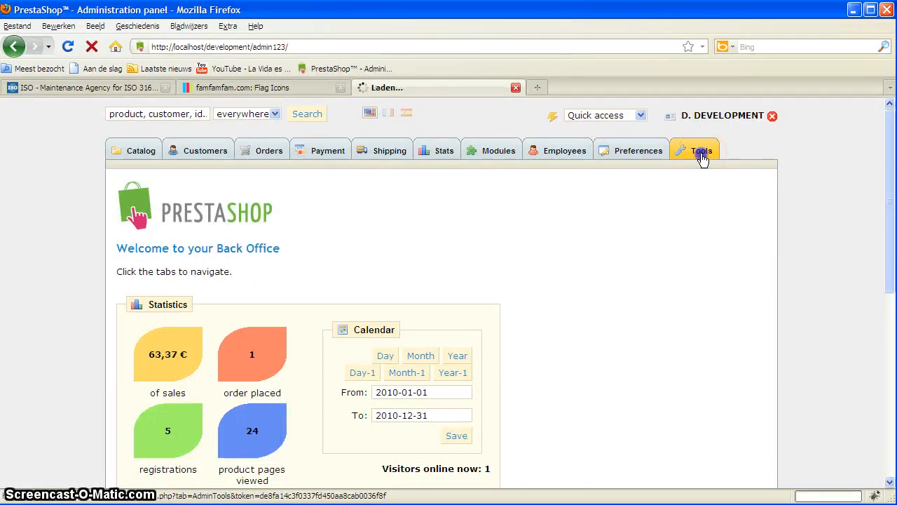
left_click(702, 150)
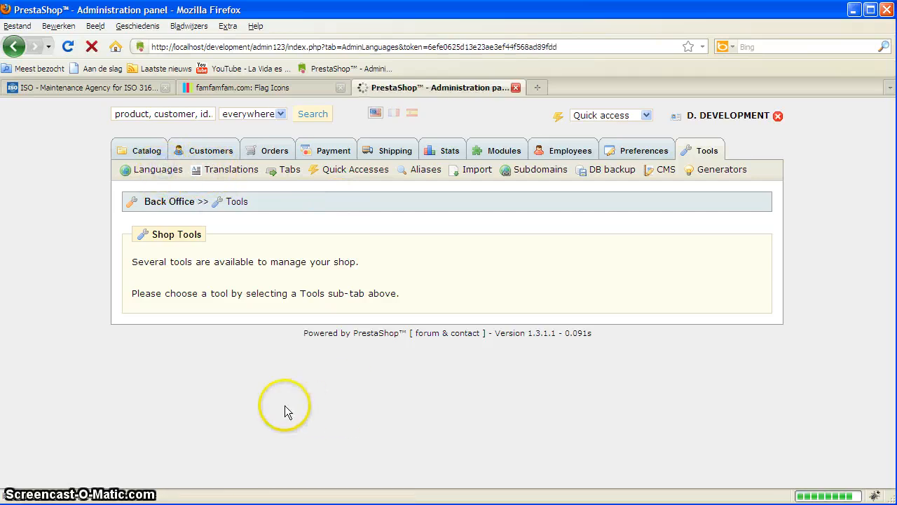
Add a new language named German with ISO code de.
left_click(157, 169)
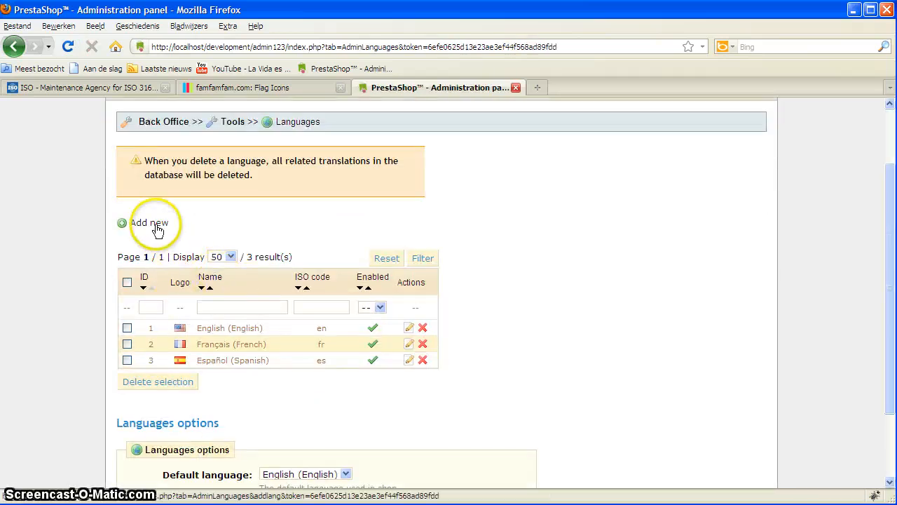
left_click(148, 223)
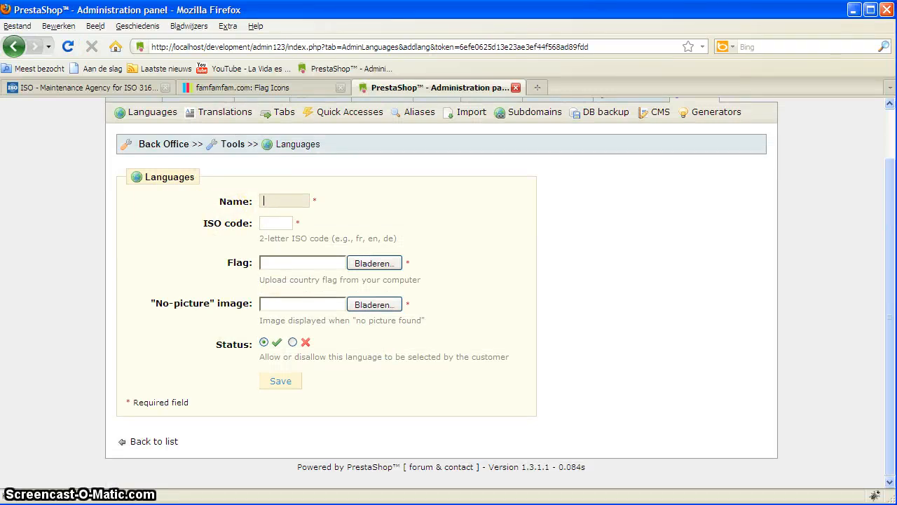
type("Germen")
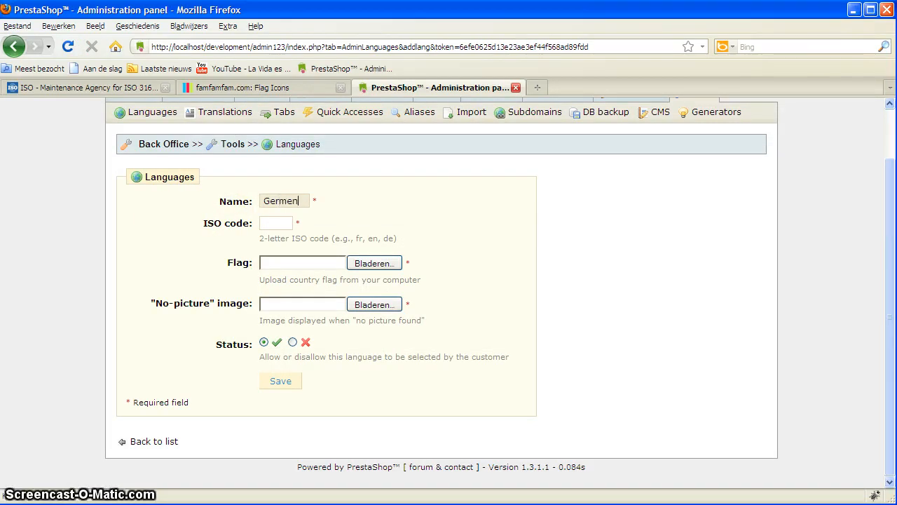
type("German")
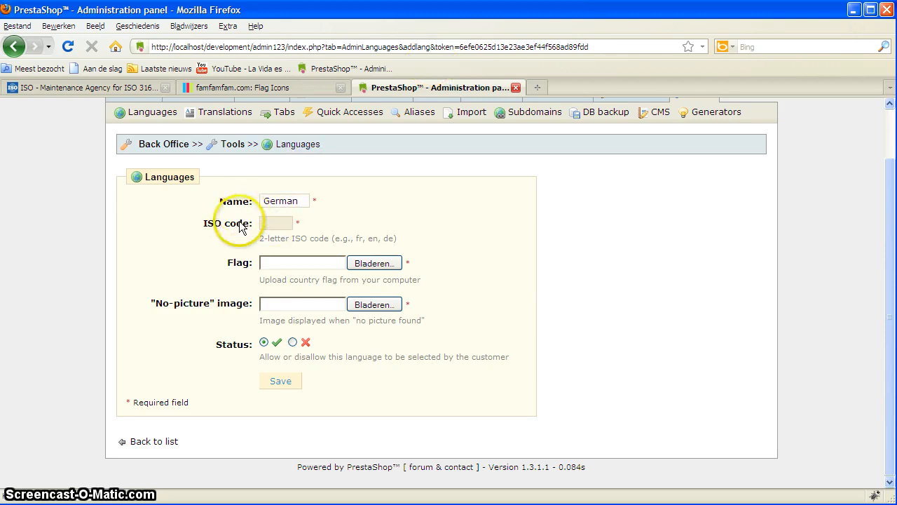
left_click(84, 87)
type("D")
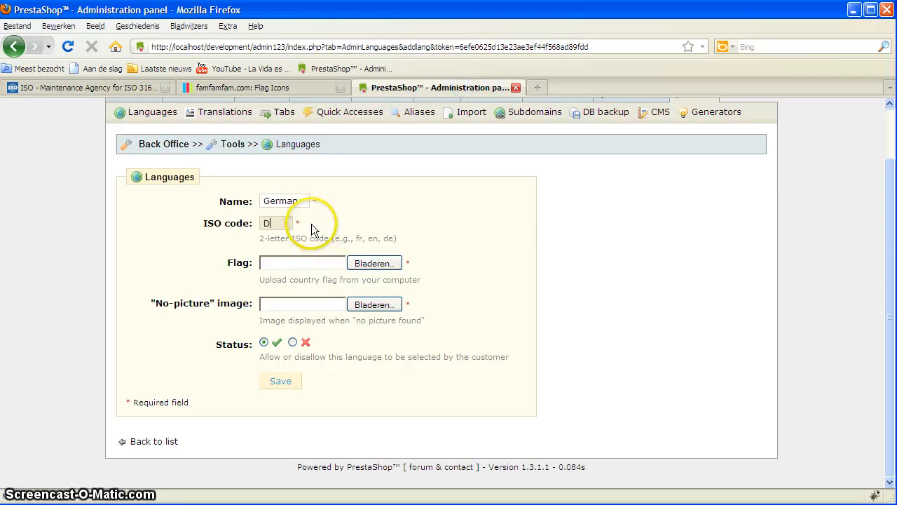
type("de")
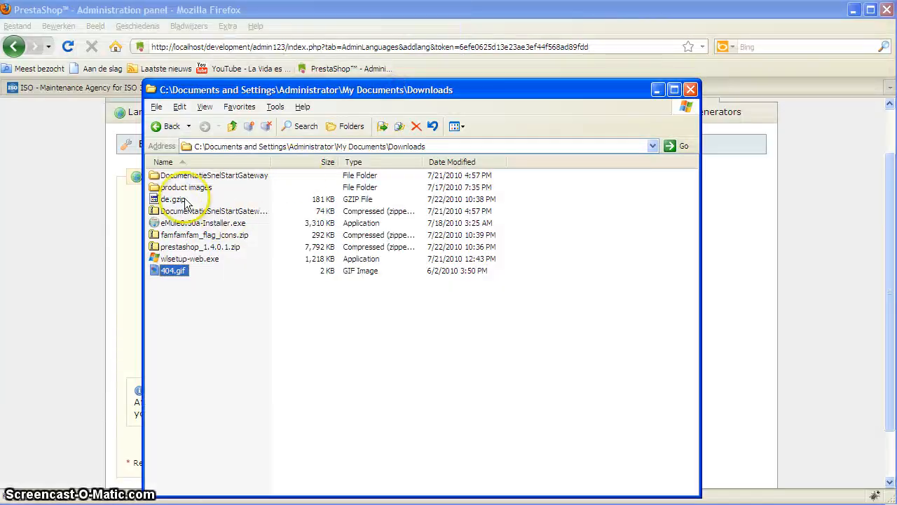
Extract the flag icons archive, browse its png folder to find de.png, then close it.
right_click(205, 234)
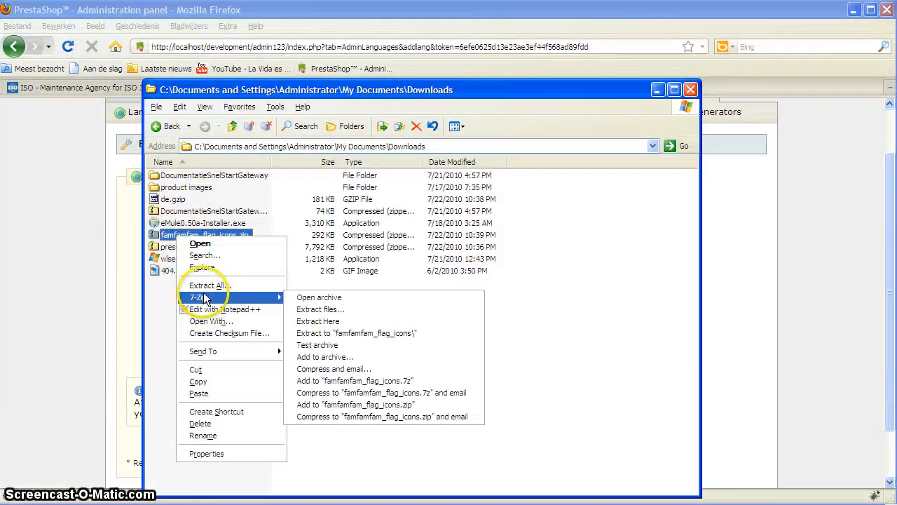
left_click(320, 309)
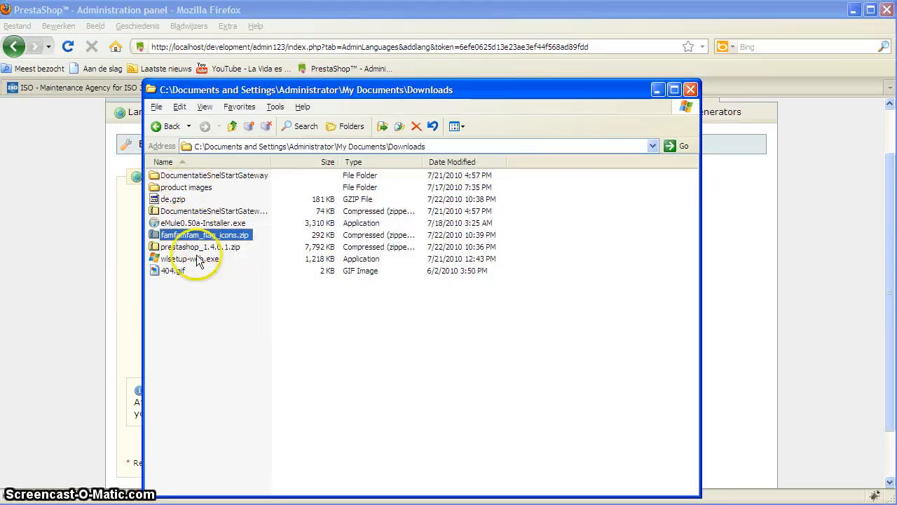
double_click(204, 234)
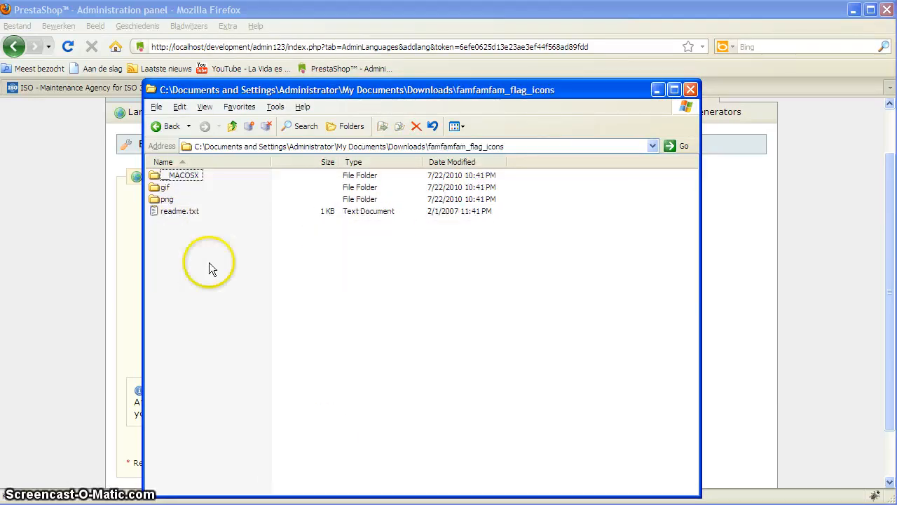
double_click(167, 198)
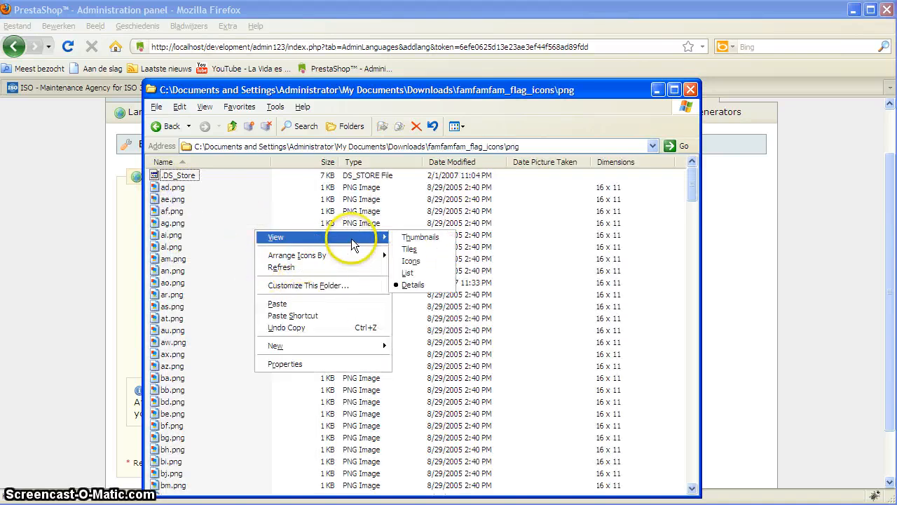
left_click(420, 236)
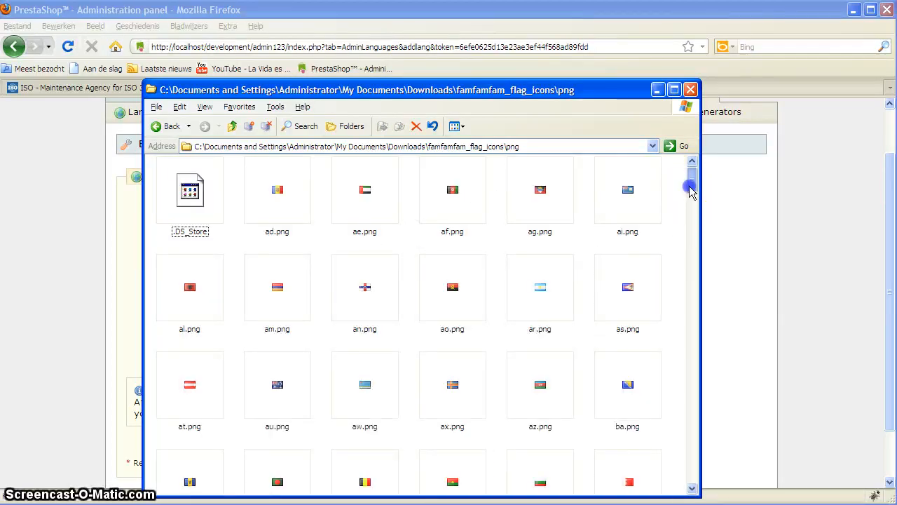
scroll("down", 3)
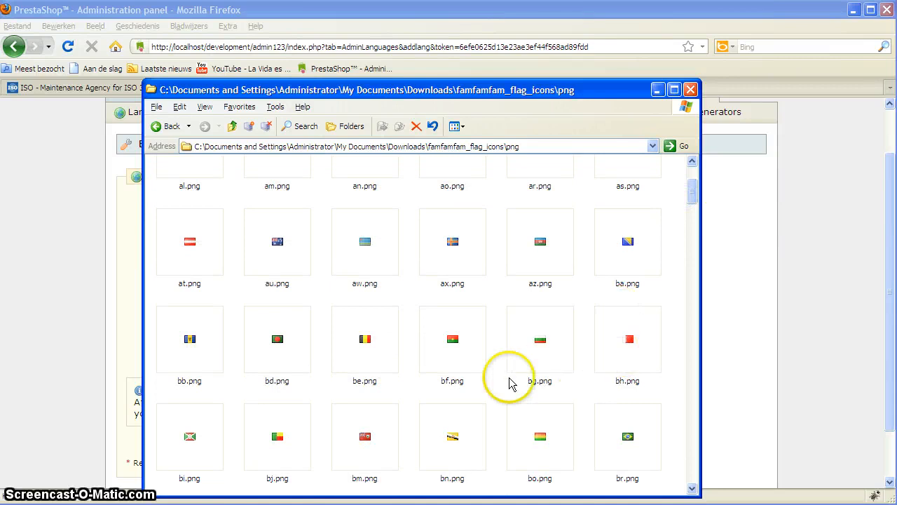
scroll("down", 3)
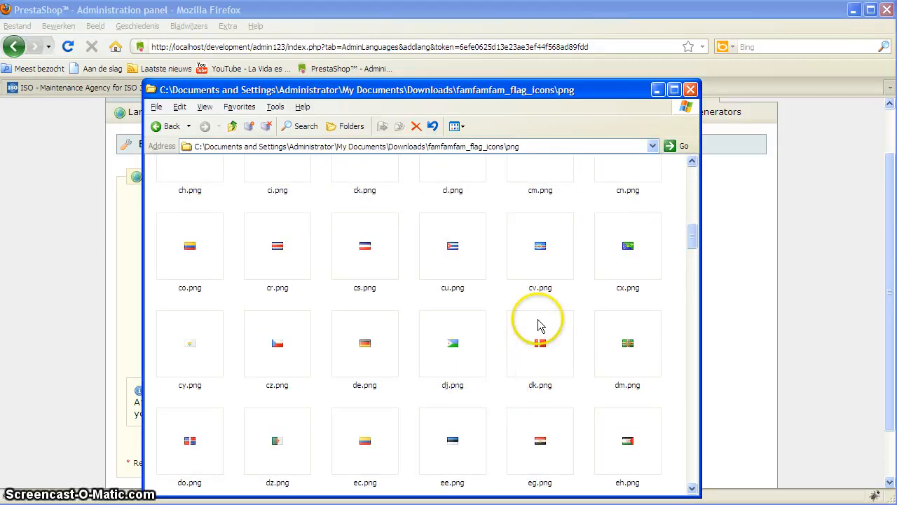
scroll("down", 3)
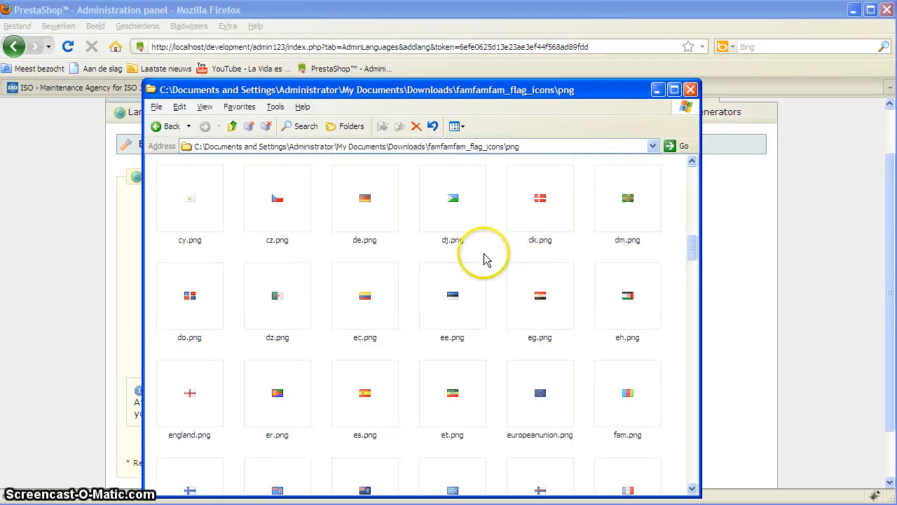
left_click(364, 197)
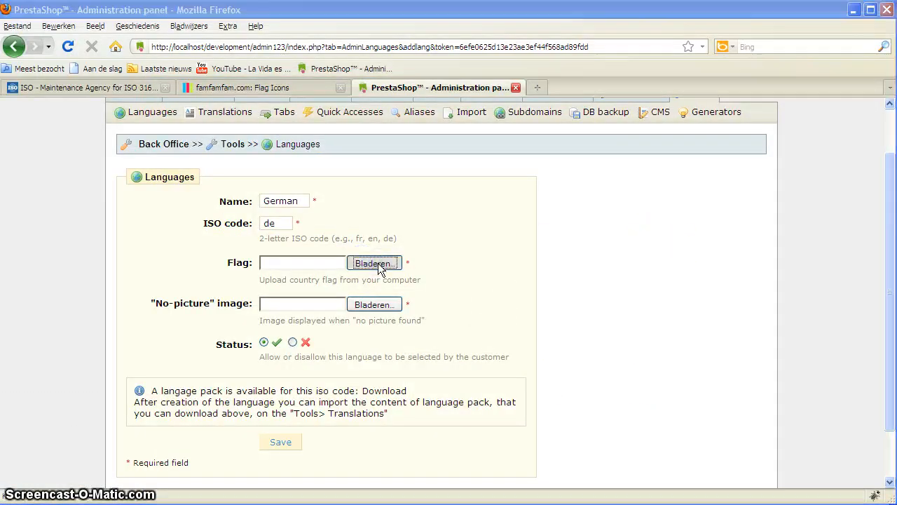
Upload de.png from the Downloads png folder as the German flag.
left_click(373, 263)
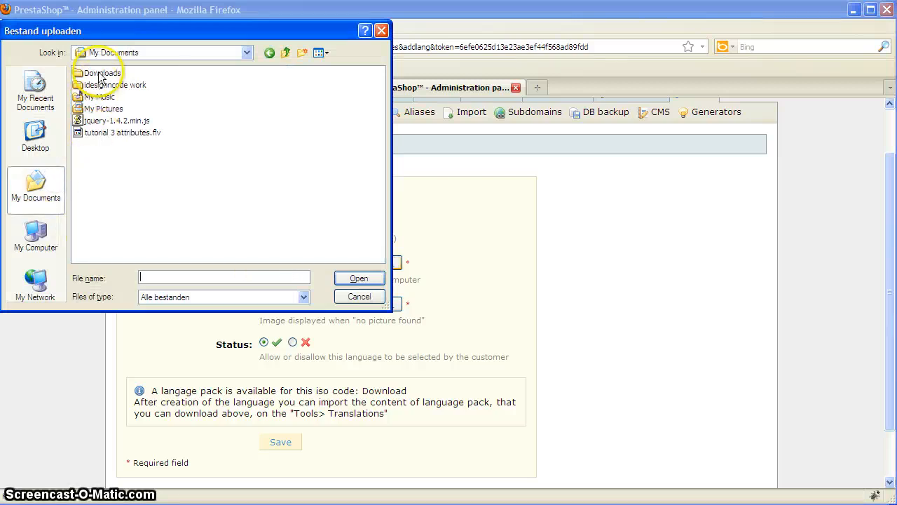
double_click(100, 72)
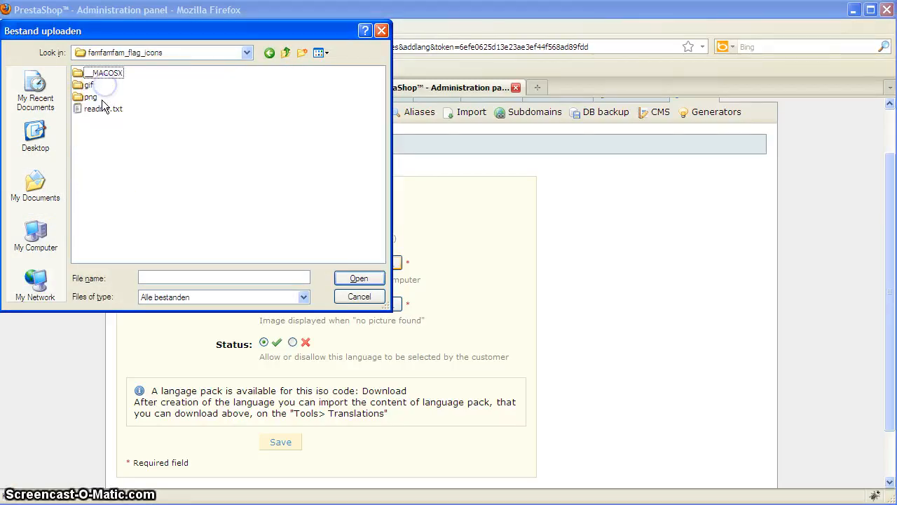
double_click(90, 96)
type("de.png")
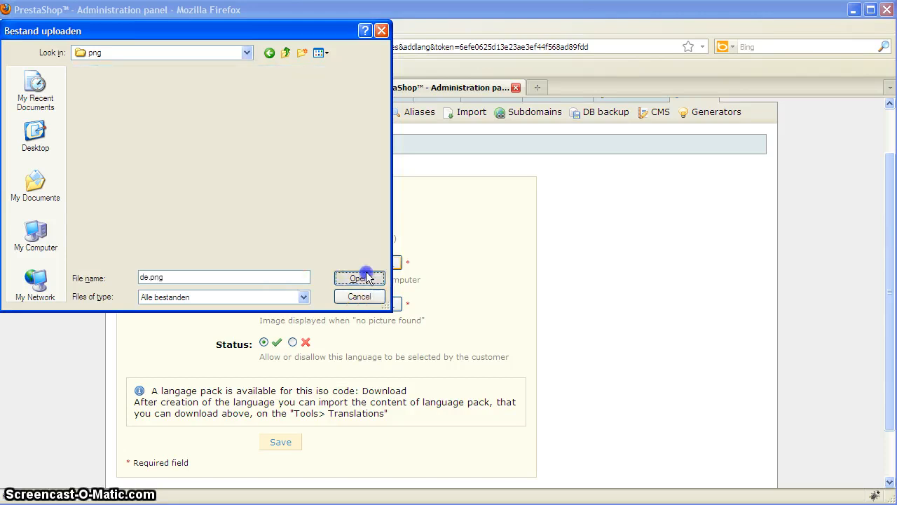
left_click(359, 277)
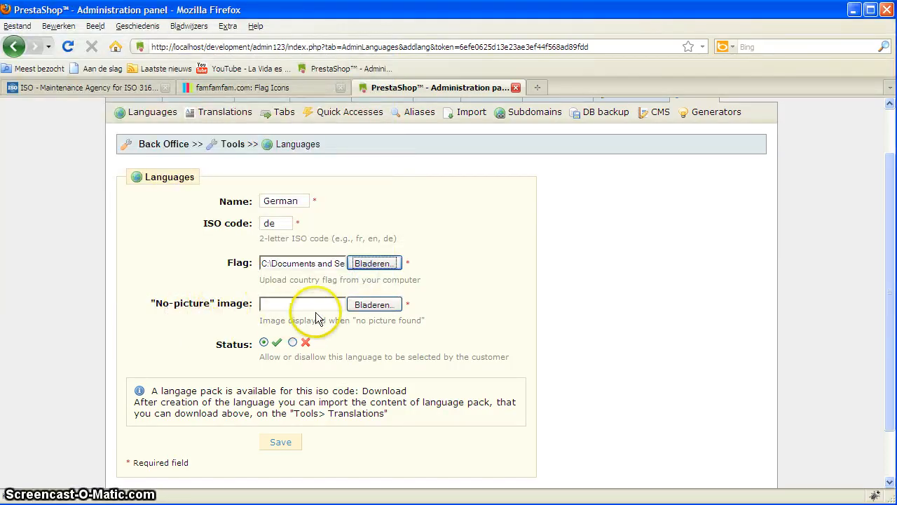
Set the no-picture image and save the German language.
left_click(374, 304)
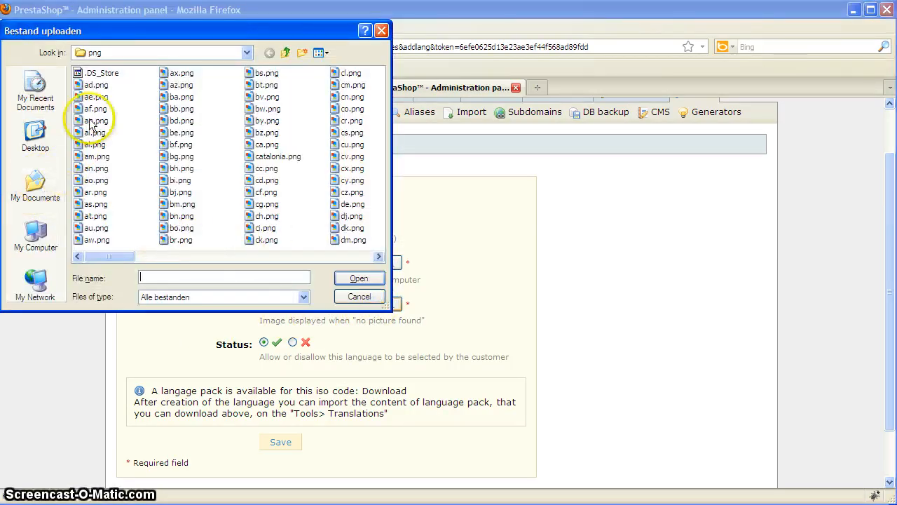
left_click(35, 188)
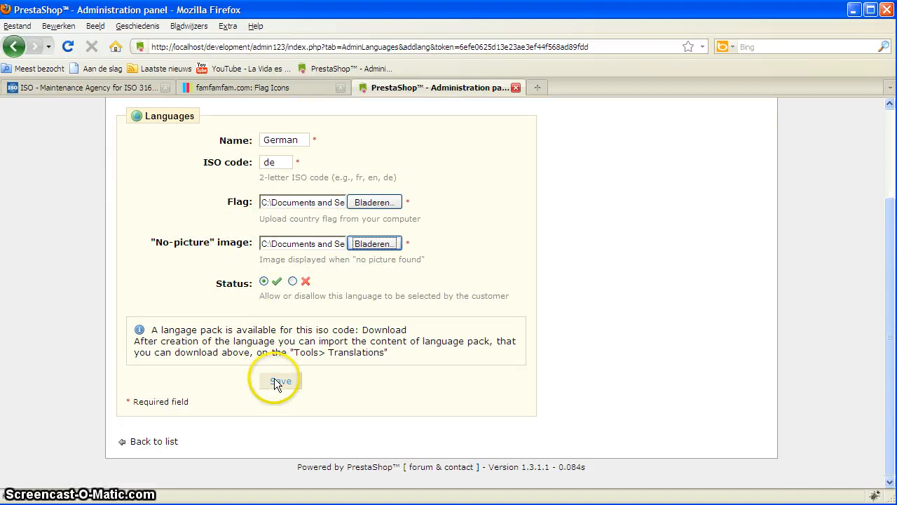
left_click(280, 381)
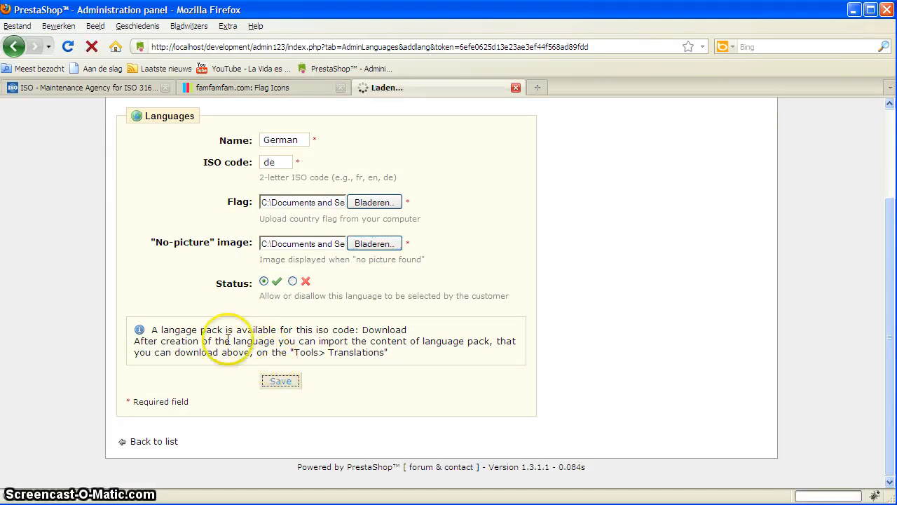
left_click(279, 380)
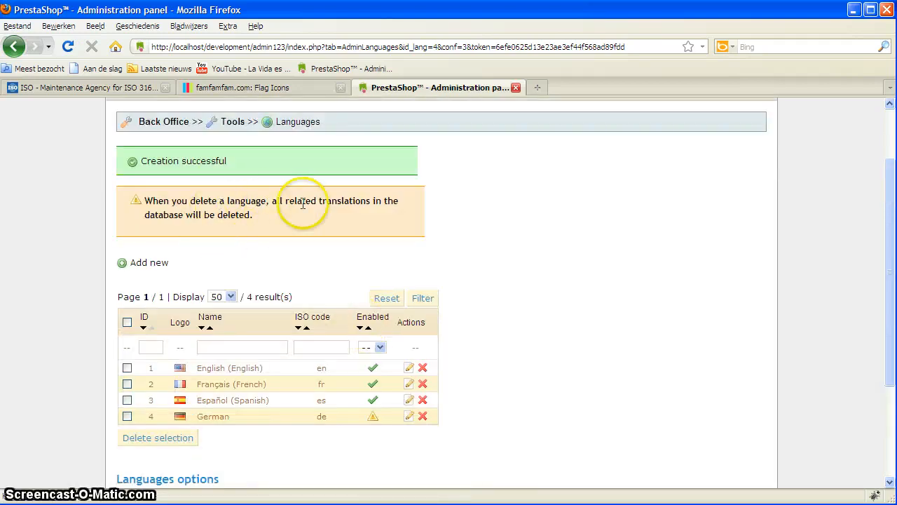
scroll("down", 3)
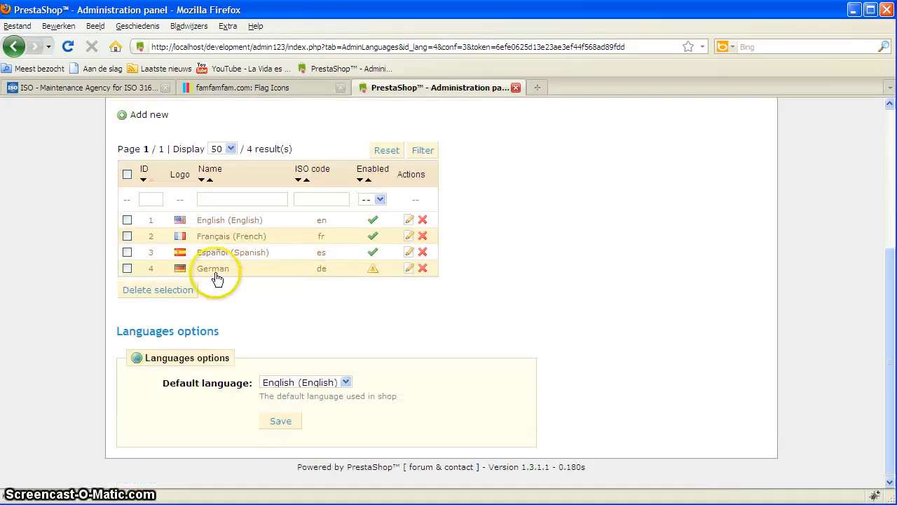
mouse_move(370, 312)
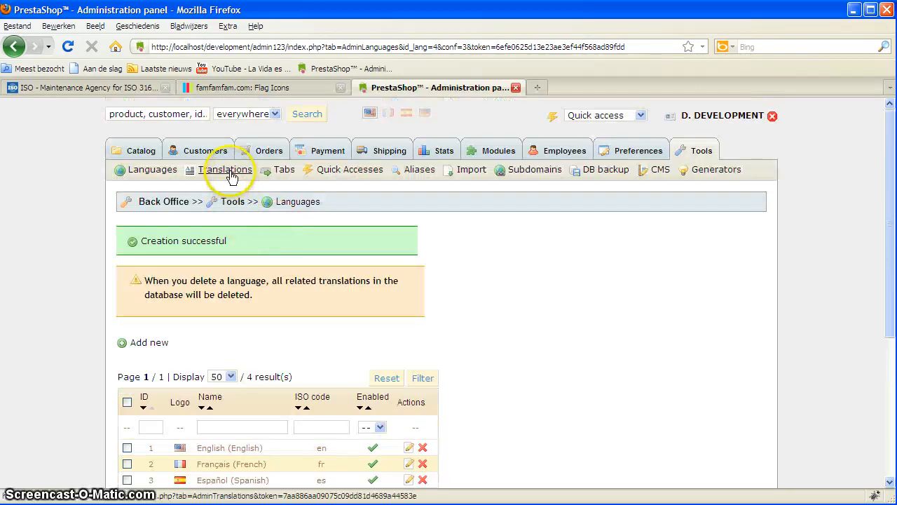
Import the German language pack de.gzip from Tools > Translations.
left_click(226, 169)
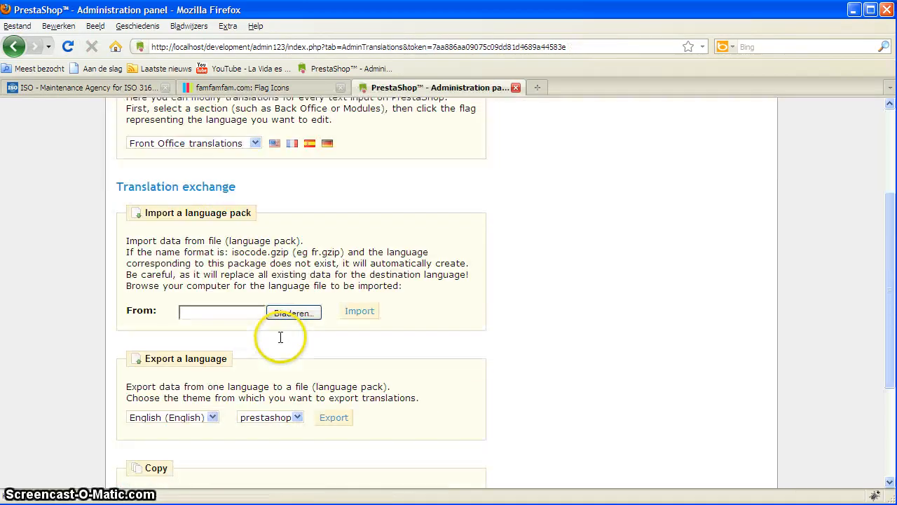
mouse_move(239, 238)
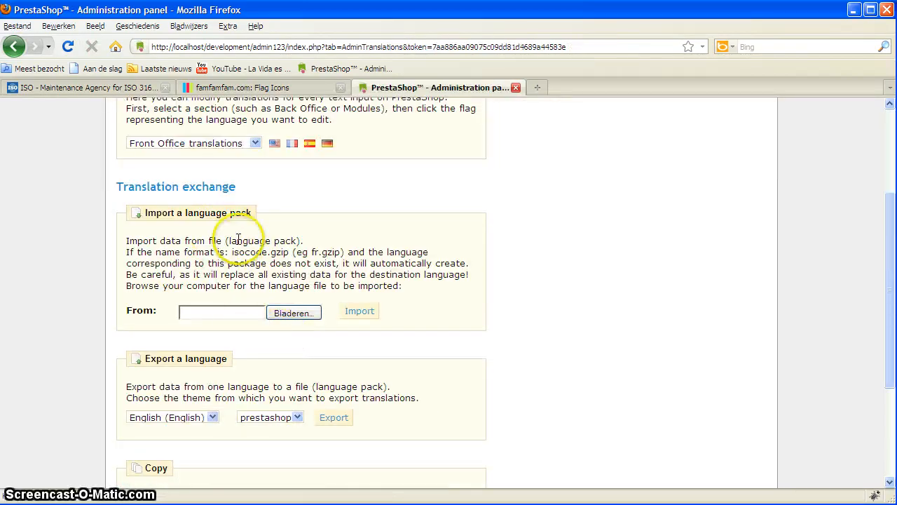
double_click(316, 252)
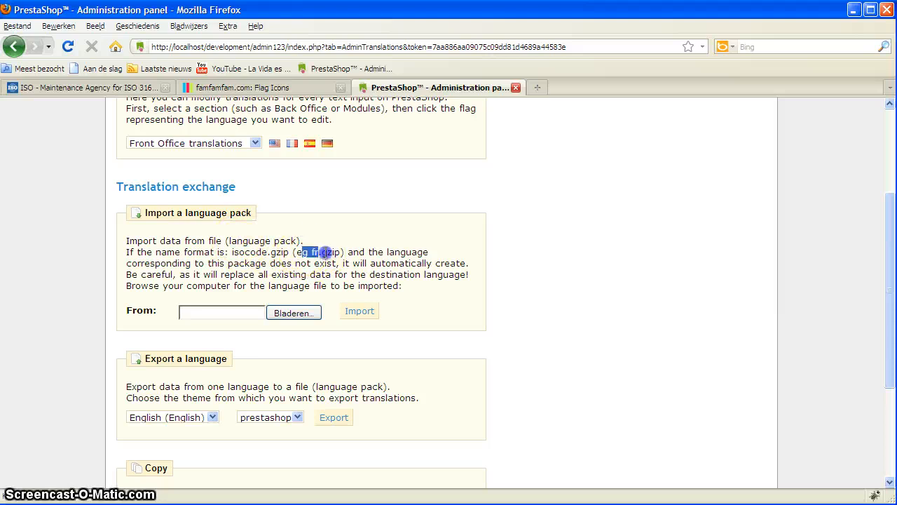
left_click(294, 312)
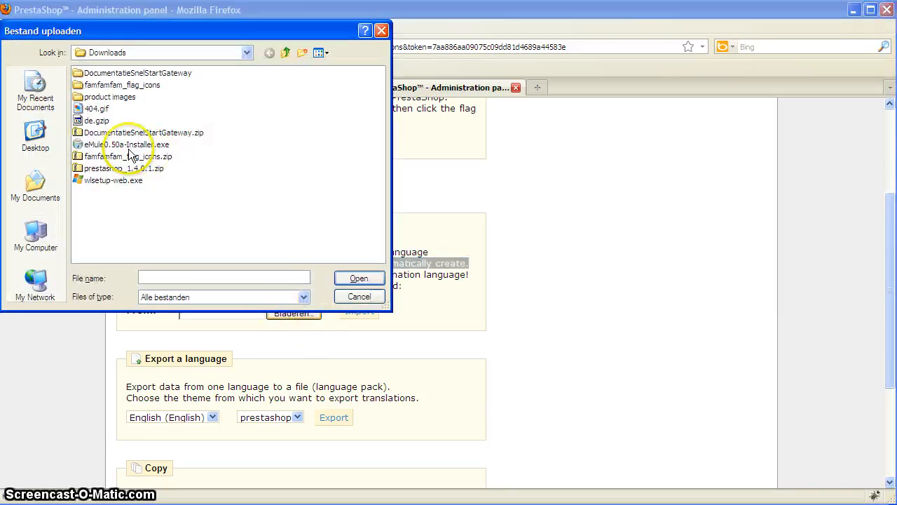
left_click(98, 120)
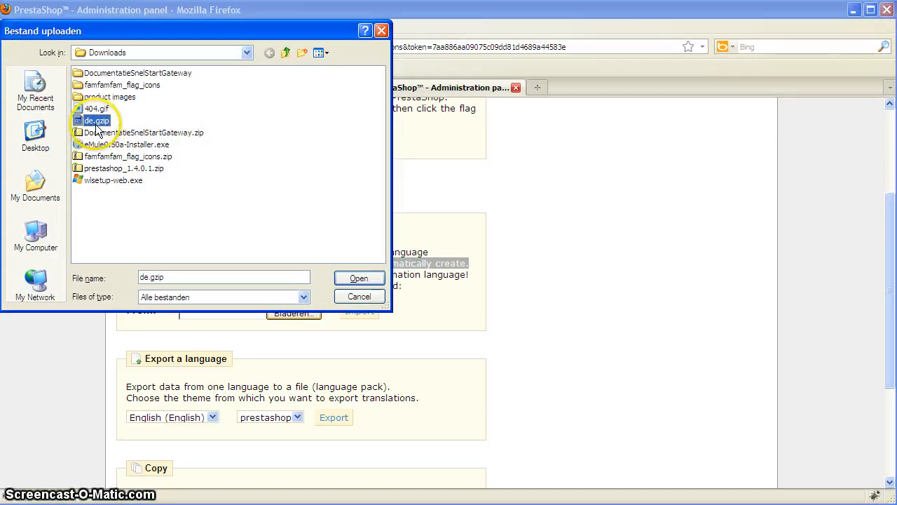
left_click(358, 278)
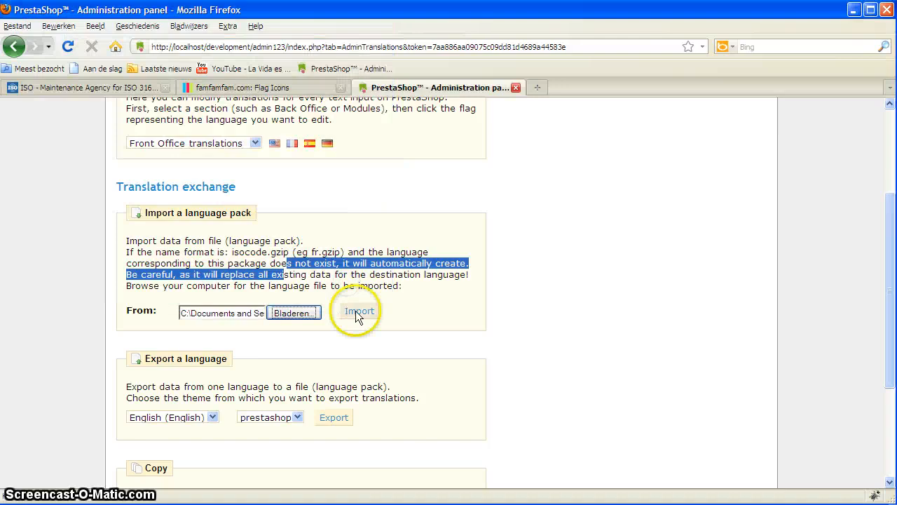
left_click(360, 312)
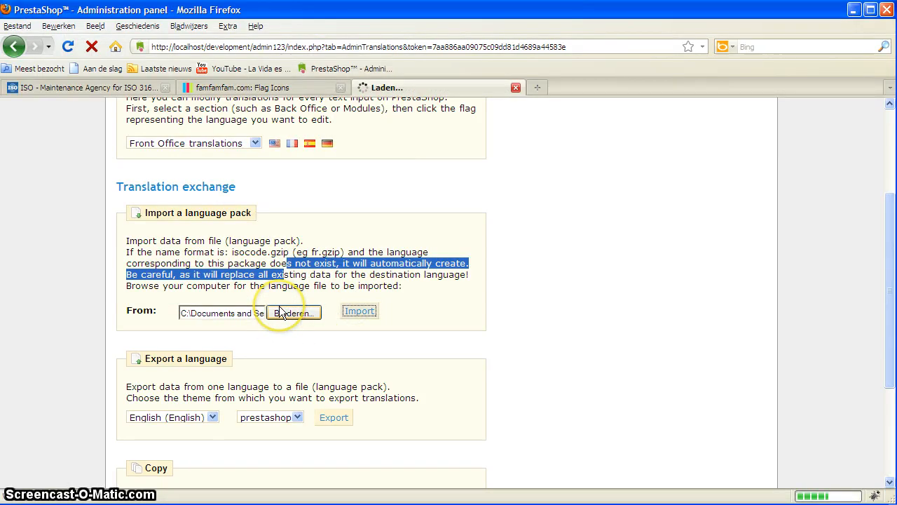
left_click(359, 311)
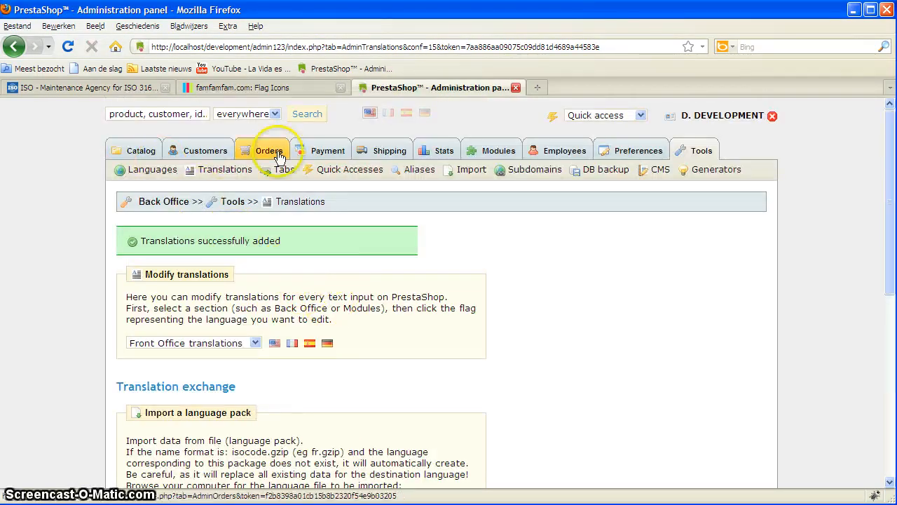
Return to Tools > Languages to view the languages list.
left_click(152, 169)
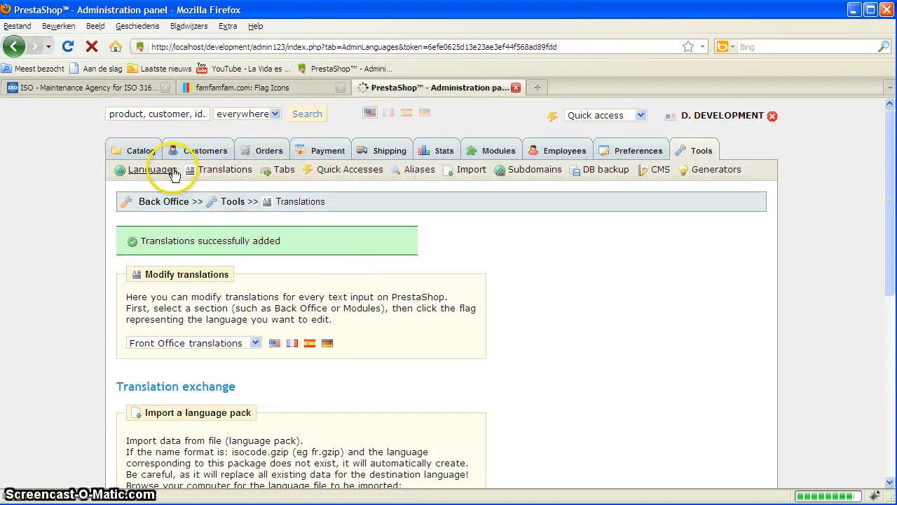
left_click(152, 168)
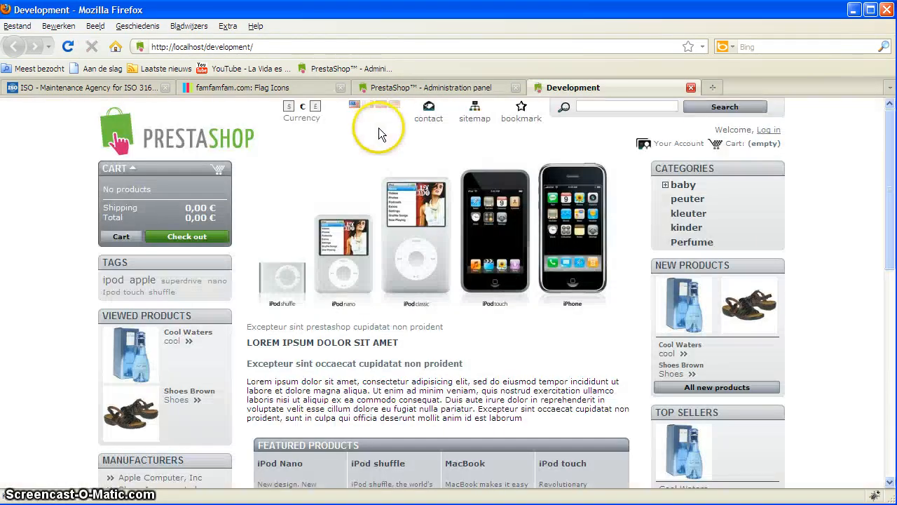
Switch the storefront to German and scroll to check translated labels like Warenkorb and Neue Produkte.
left_click(396, 103)
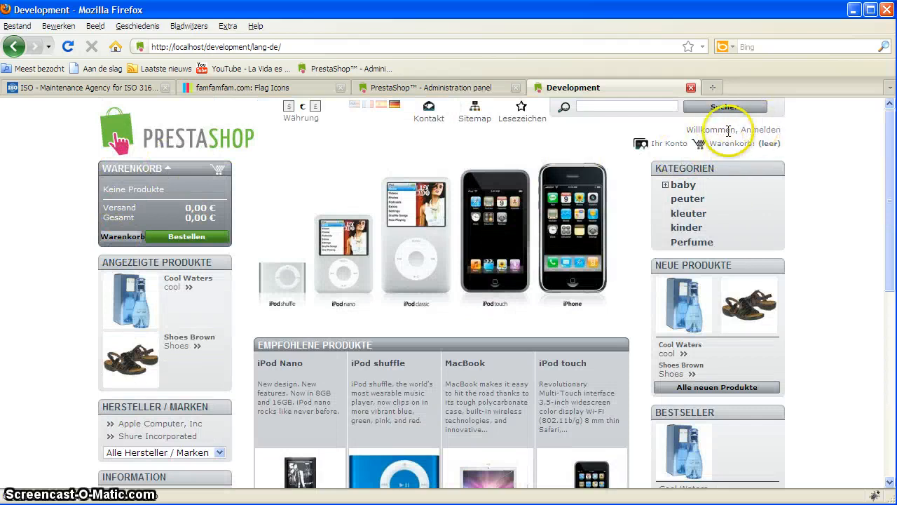
scroll("down", 3)
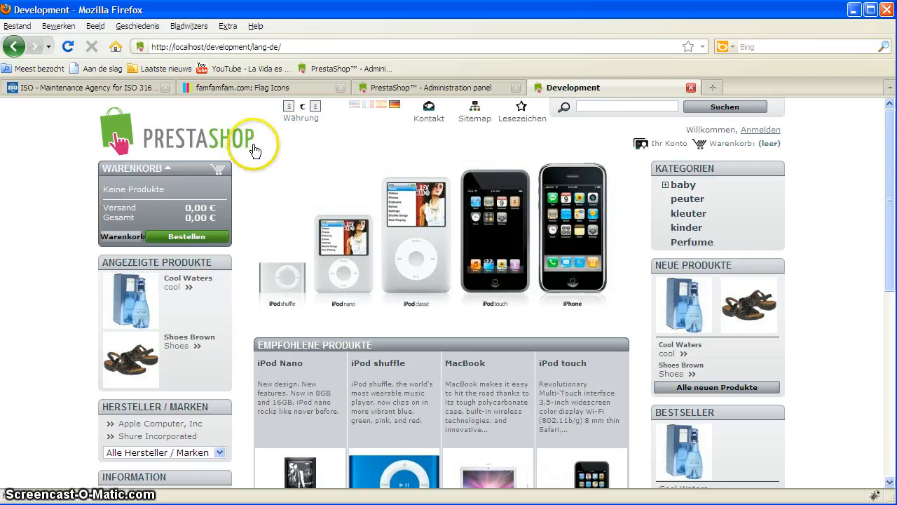
mouse_move(276, 163)
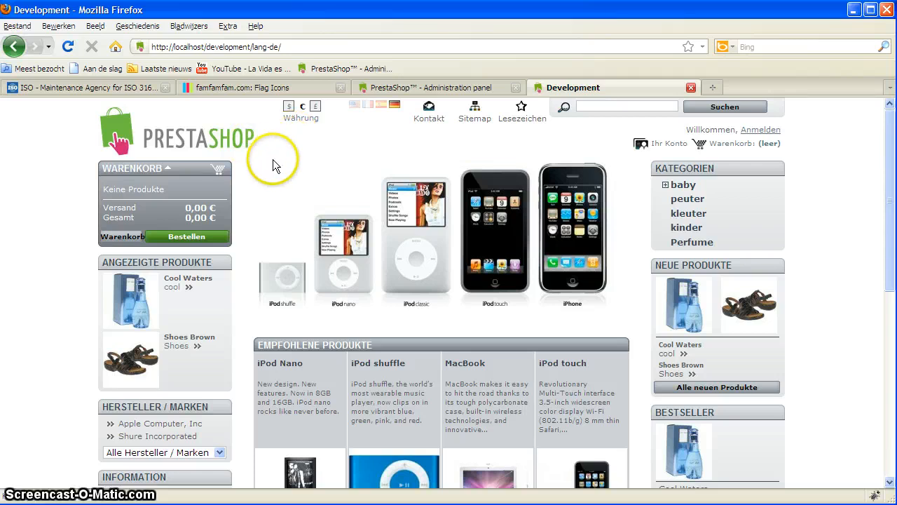